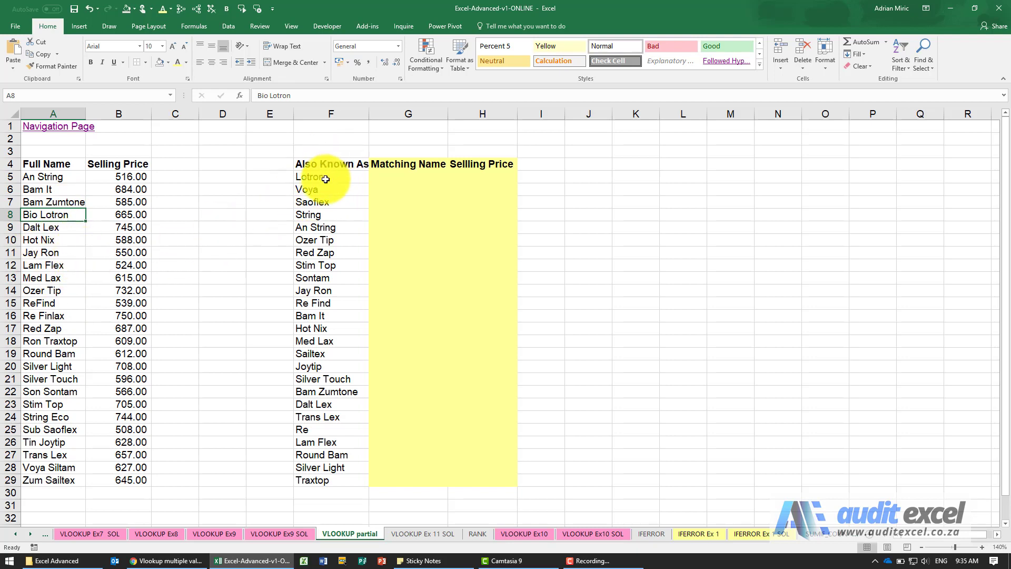
Try an exact-match VLOOKUP of F5 in G5 with column 2 and FALSE.
left_click(408, 177)
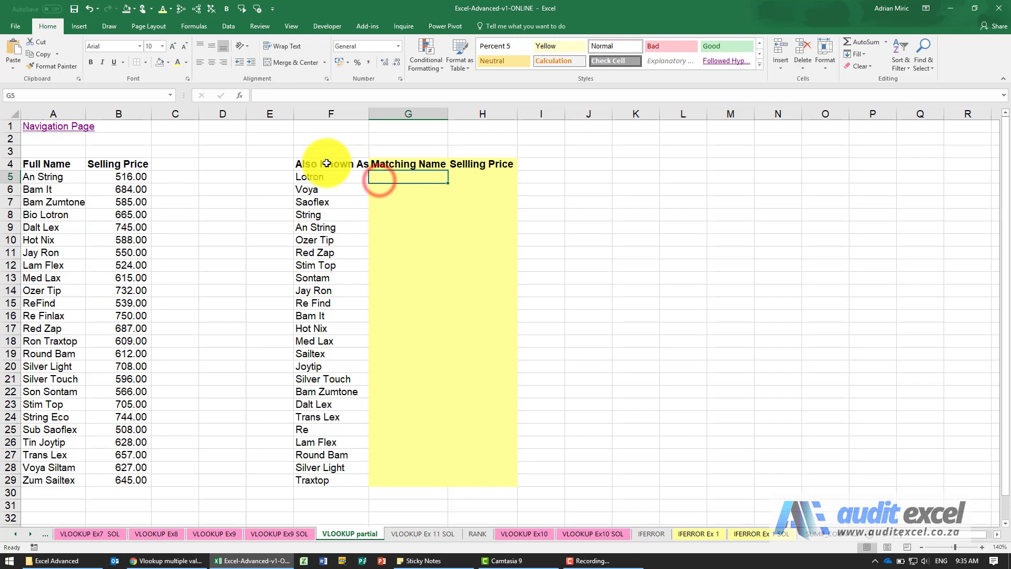
left_click(239, 95)
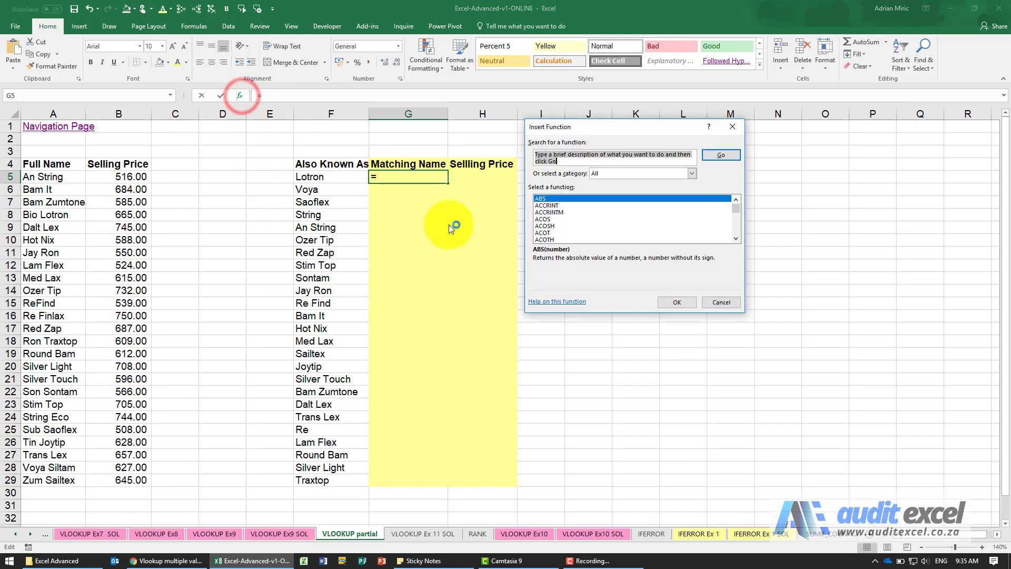
left_click(547, 239)
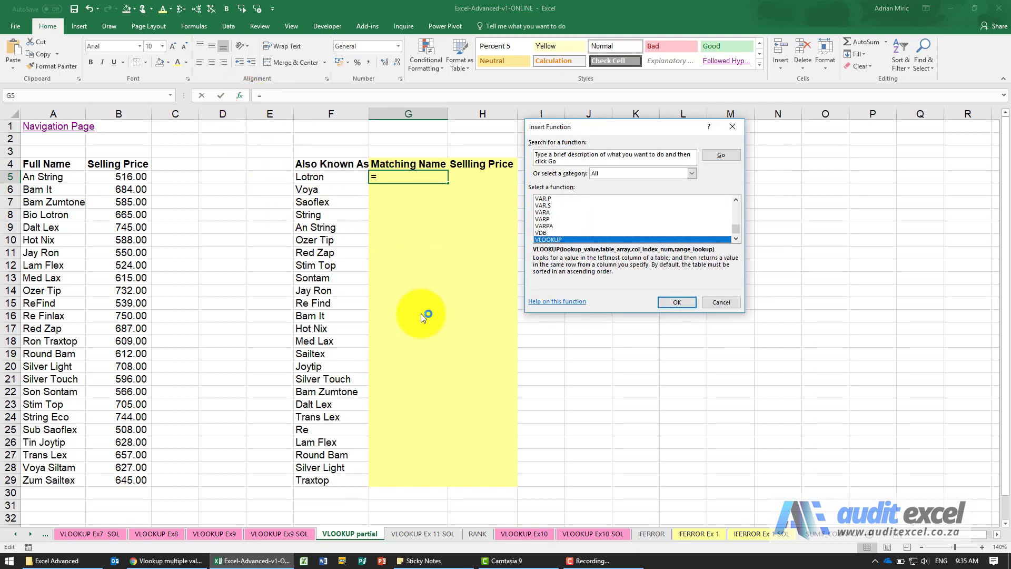
left_click(676, 302)
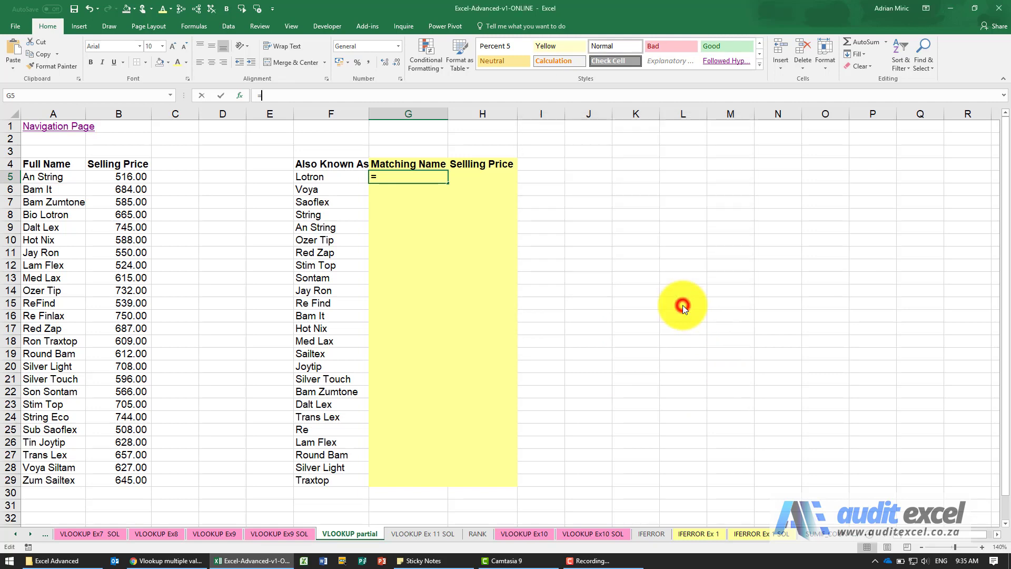
left_click(331, 176)
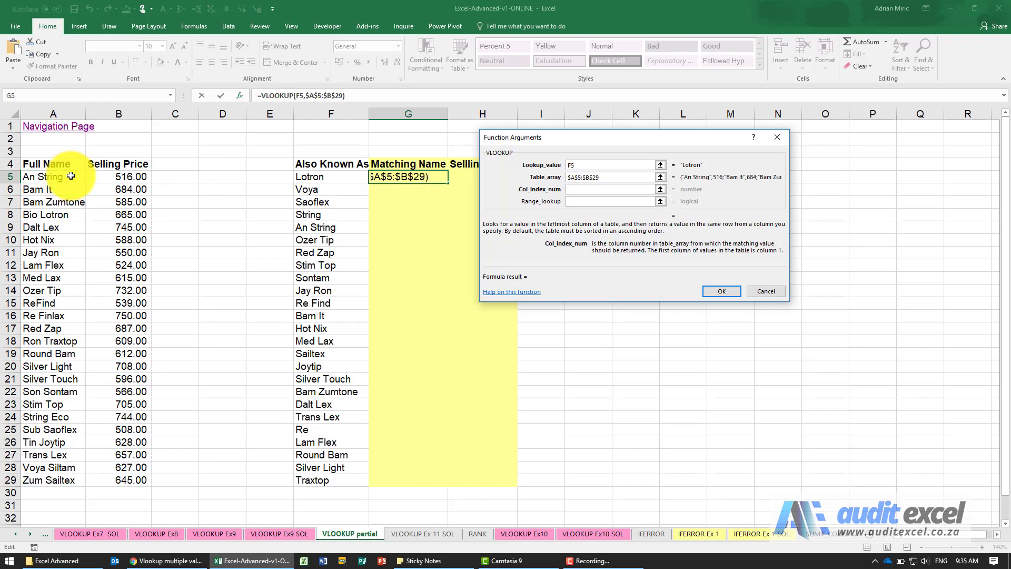
type("2")
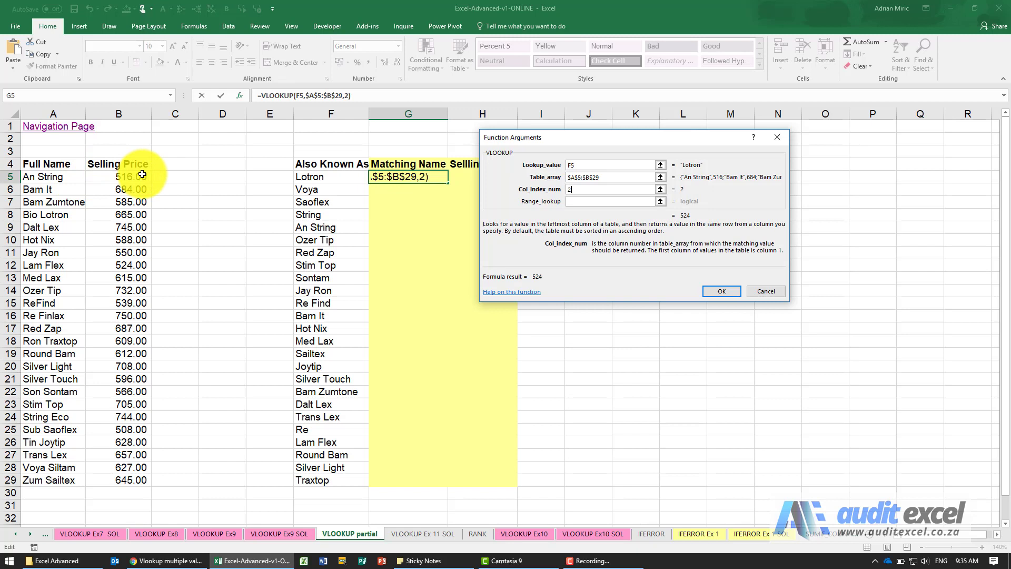
type("f")
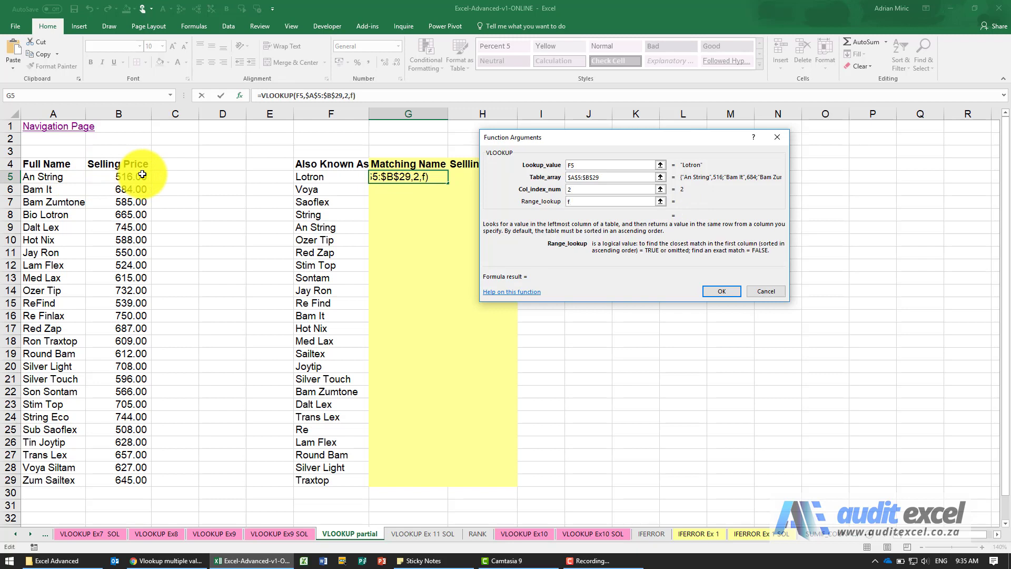
type("alse")
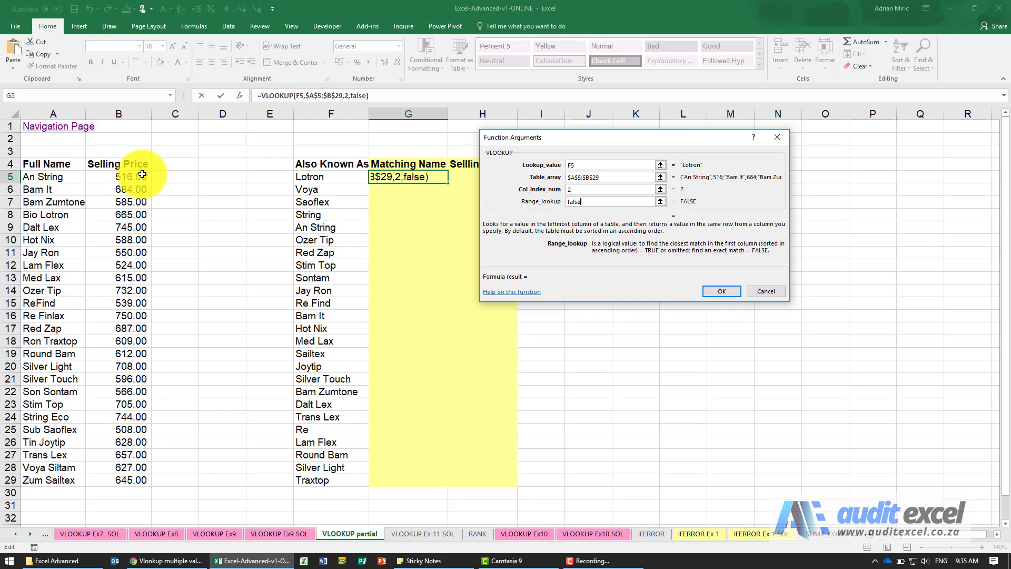
left_click(720, 291)
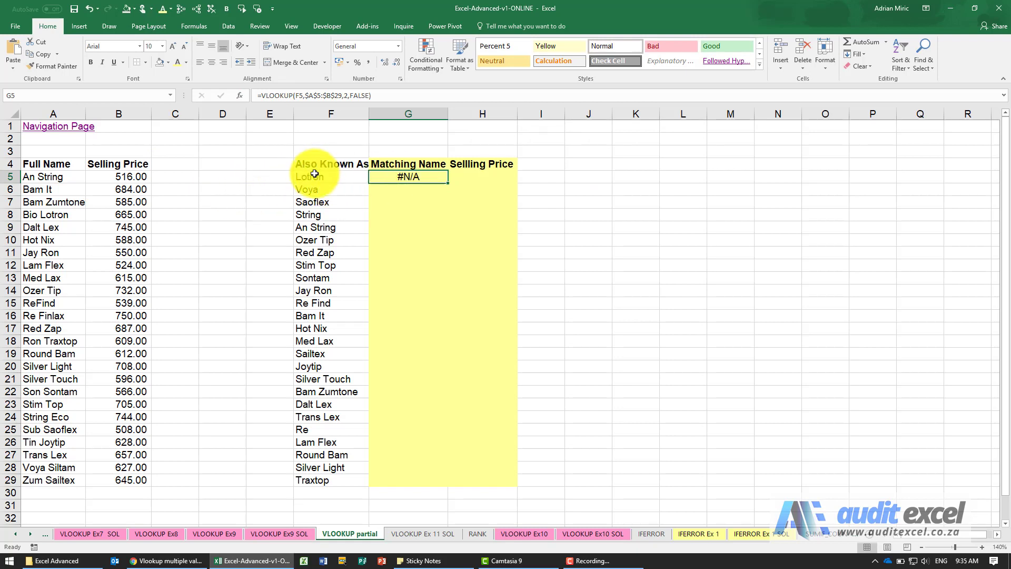
mouse_move(50, 220)
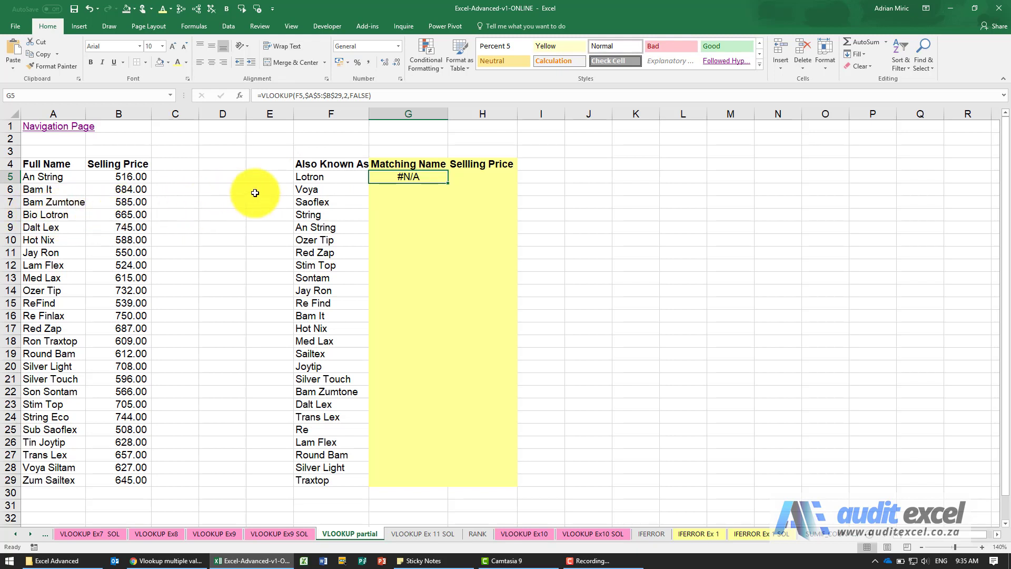
mouse_move(291, 174)
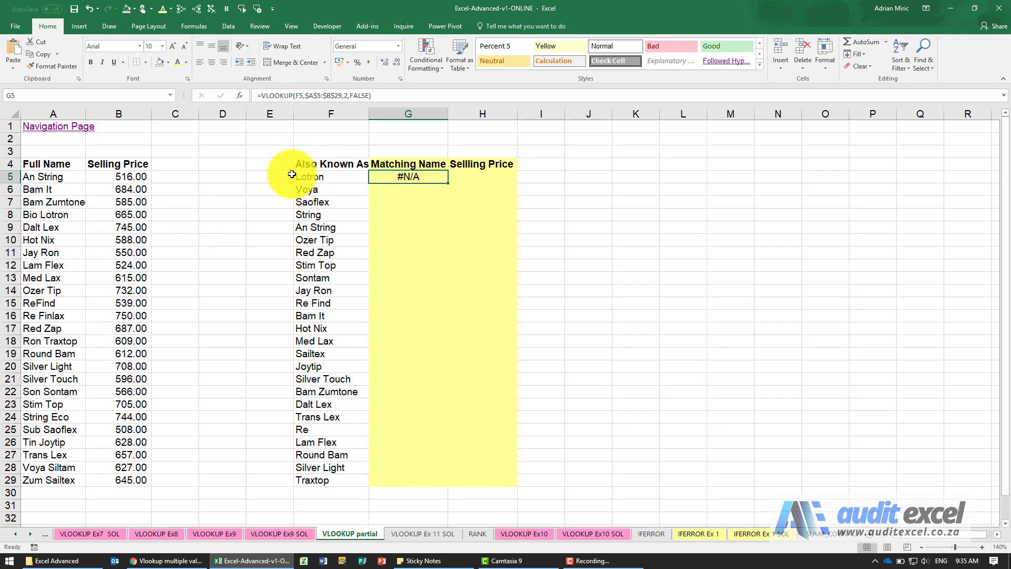
mouse_move(51, 228)
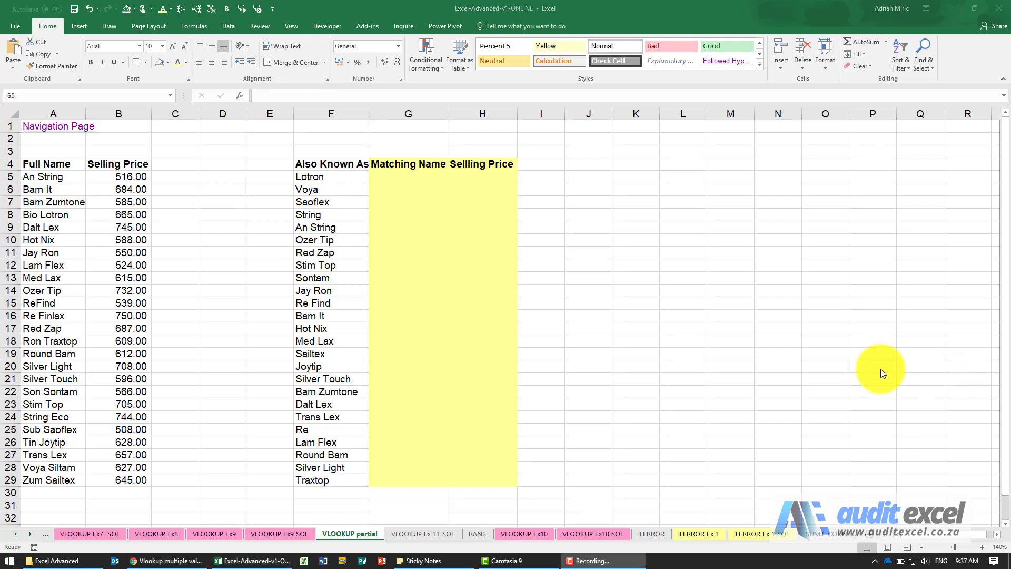
Note the * wildcard in a spare cell above and return to G5.
left_click(408, 176)
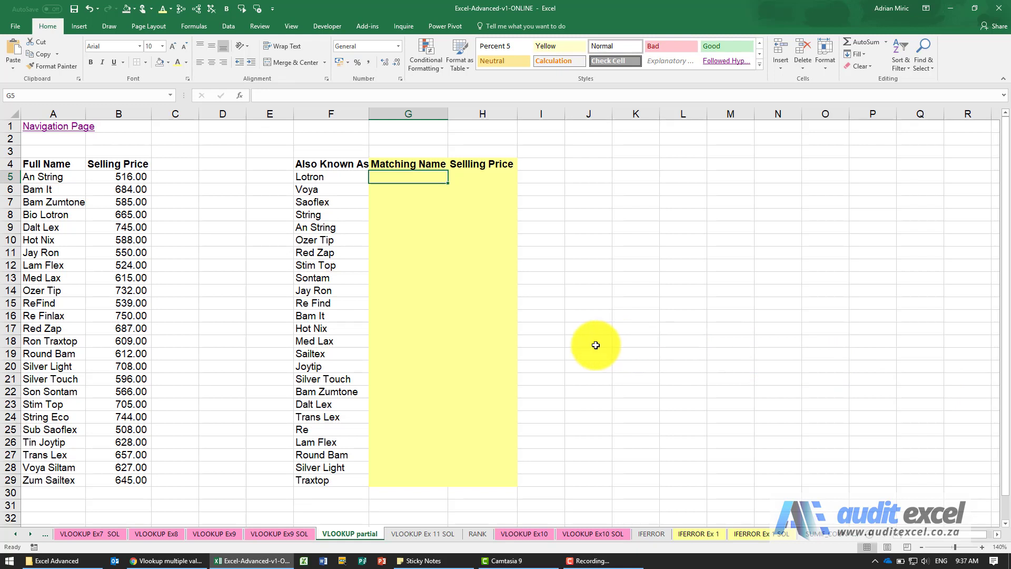
mouse_move(428, 143)
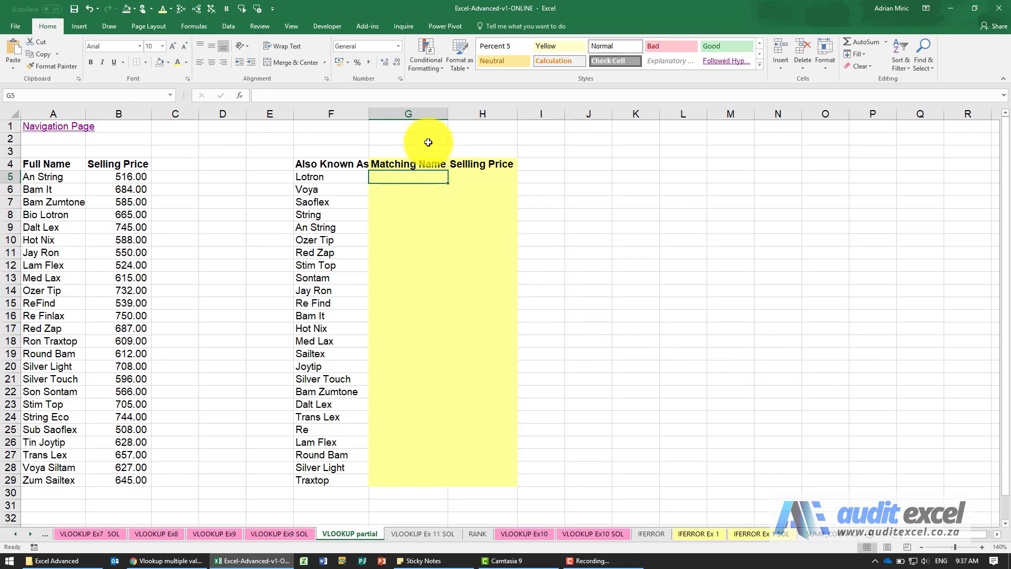
type("*")
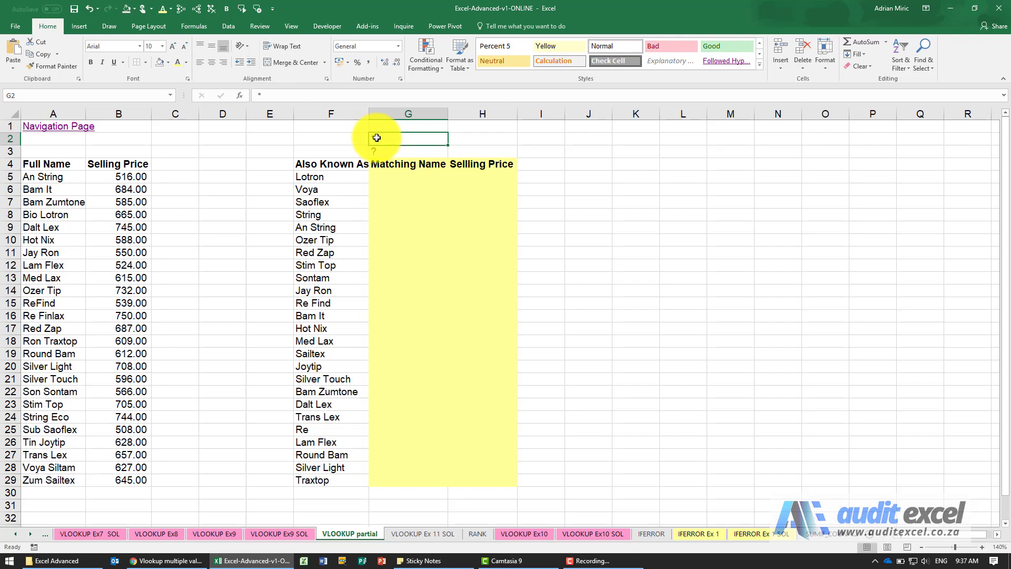
left_click(408, 151)
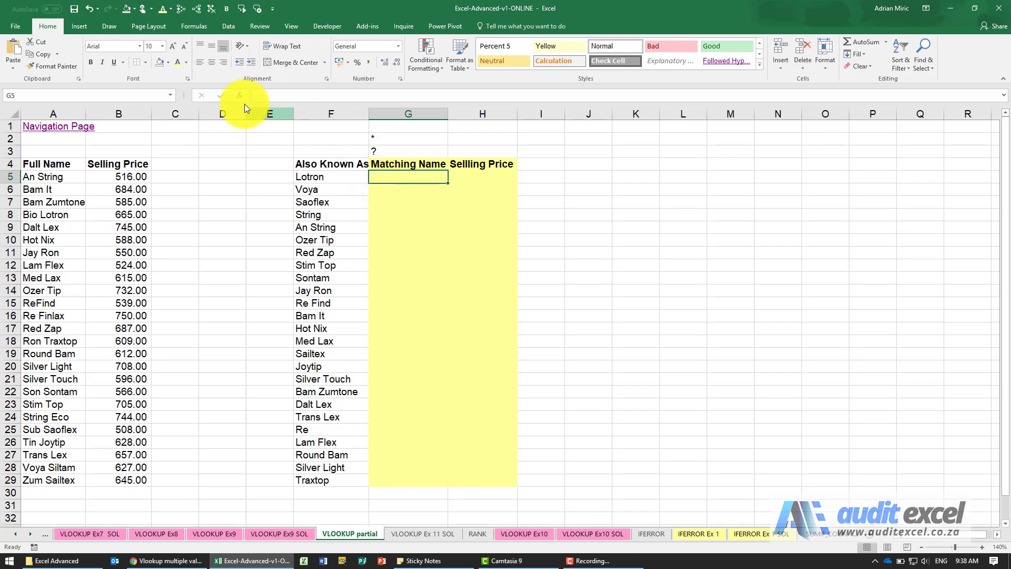
Start a VLOOKUP in G5 whose lookup value is "*"&F5&"*".
left_click(239, 95)
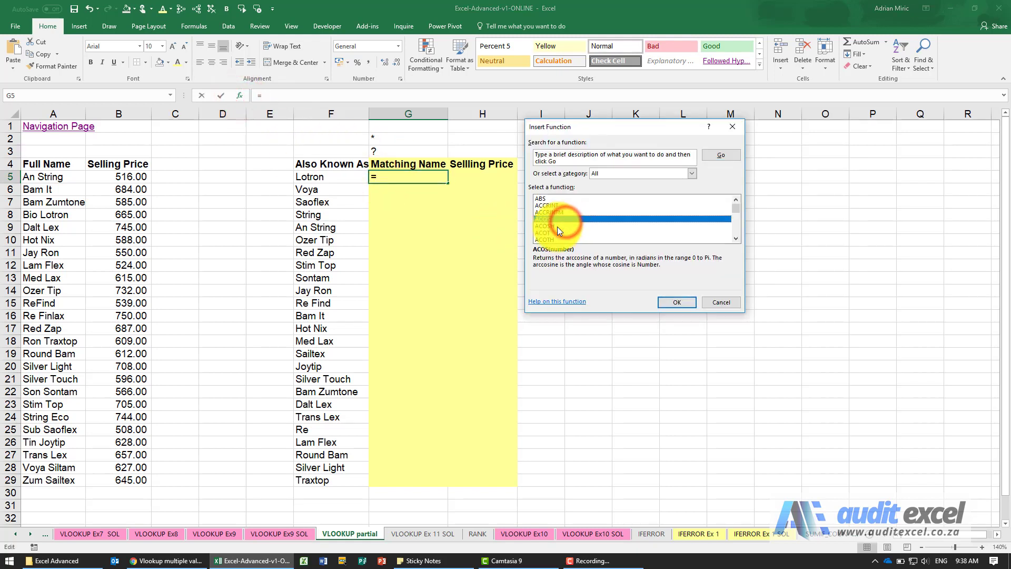
left_click(676, 302)
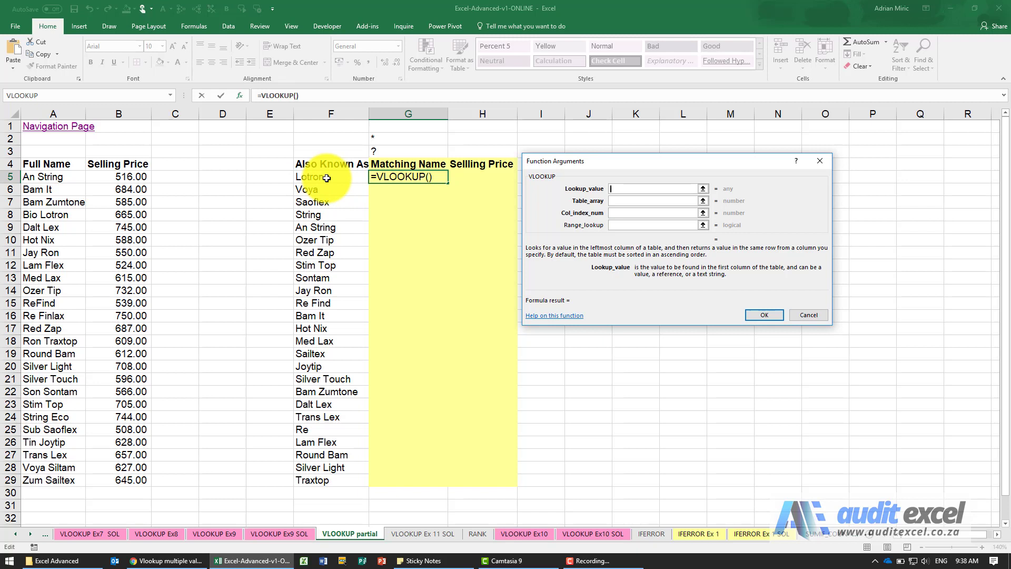
left_click(309, 177)
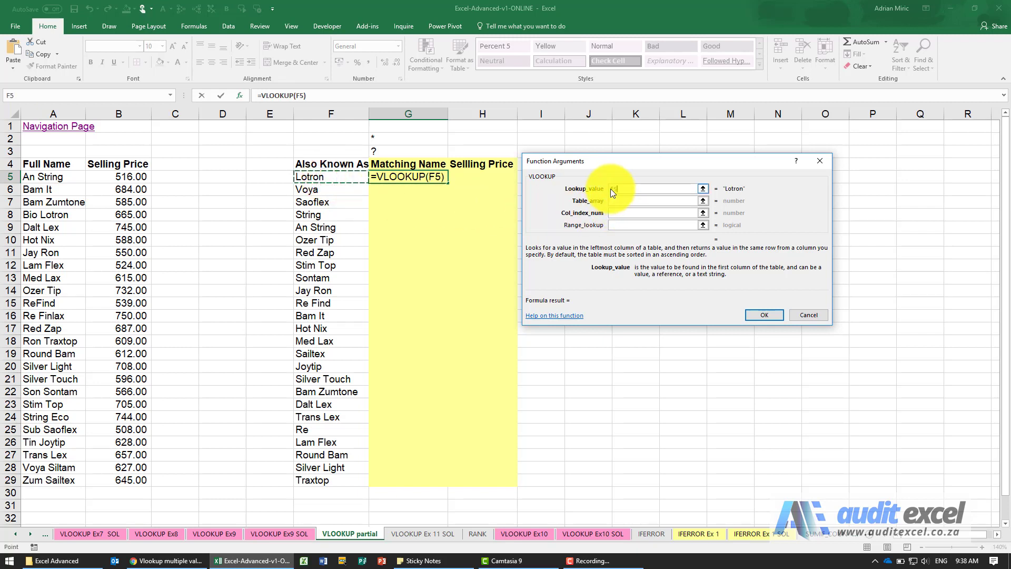
left_click(651, 188)
type("\"")
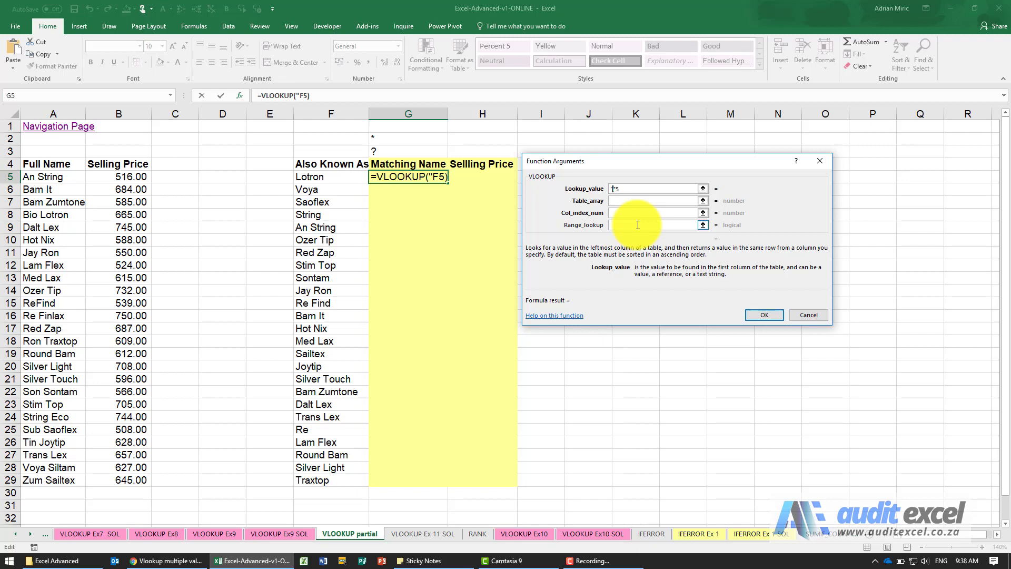
type("*\"")
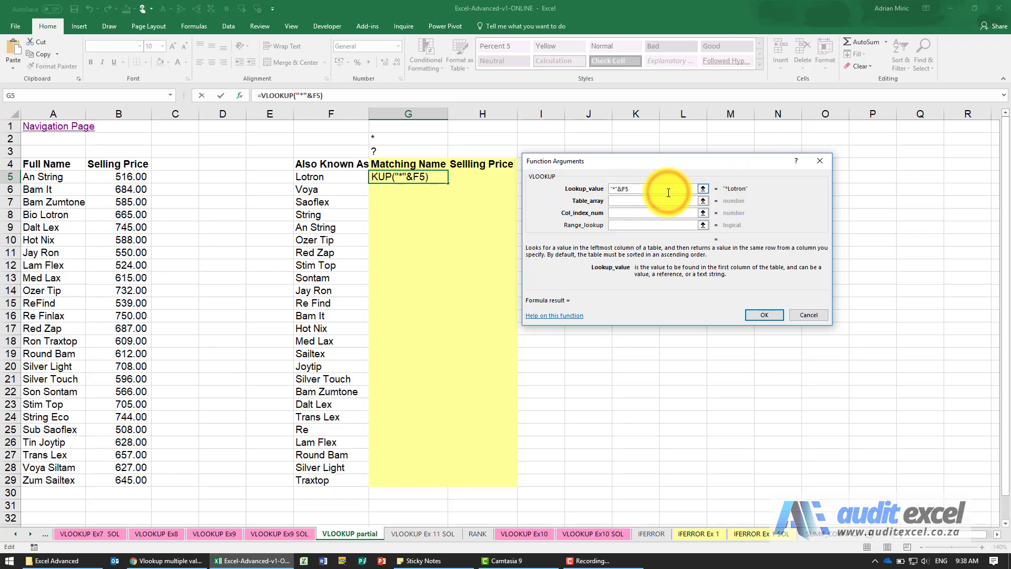
type("&")
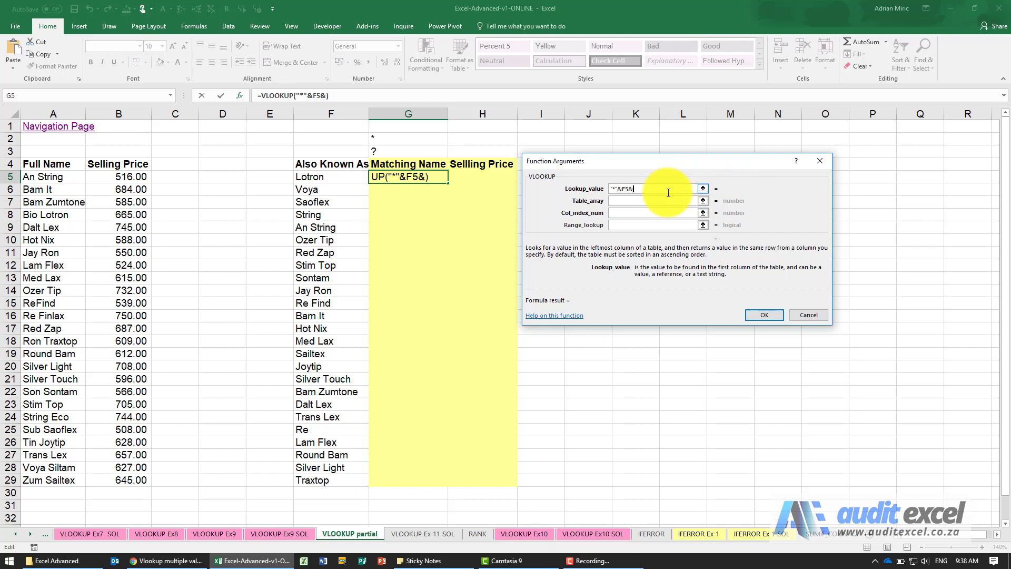
type("\"*\"")
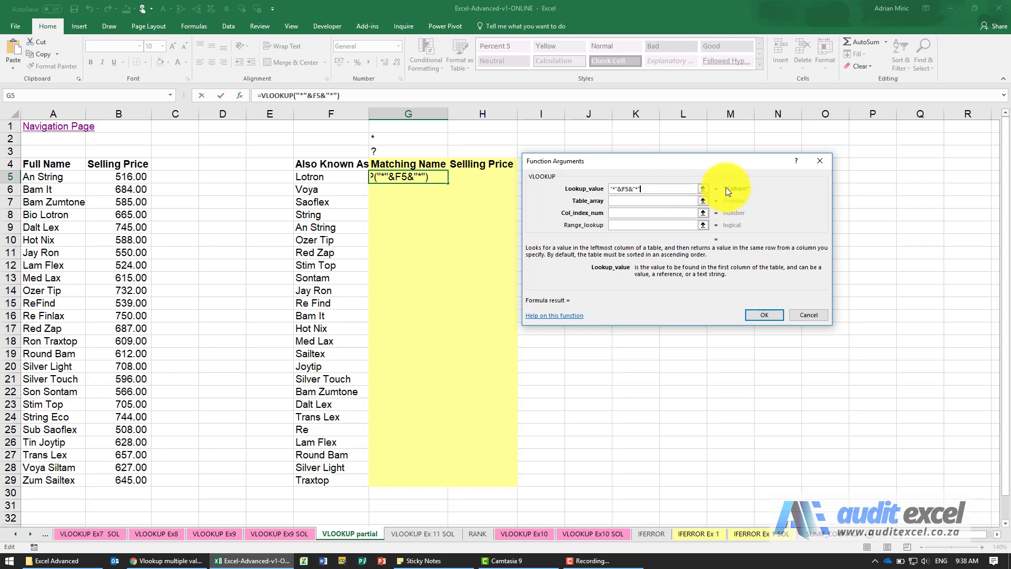
mouse_move(743, 196)
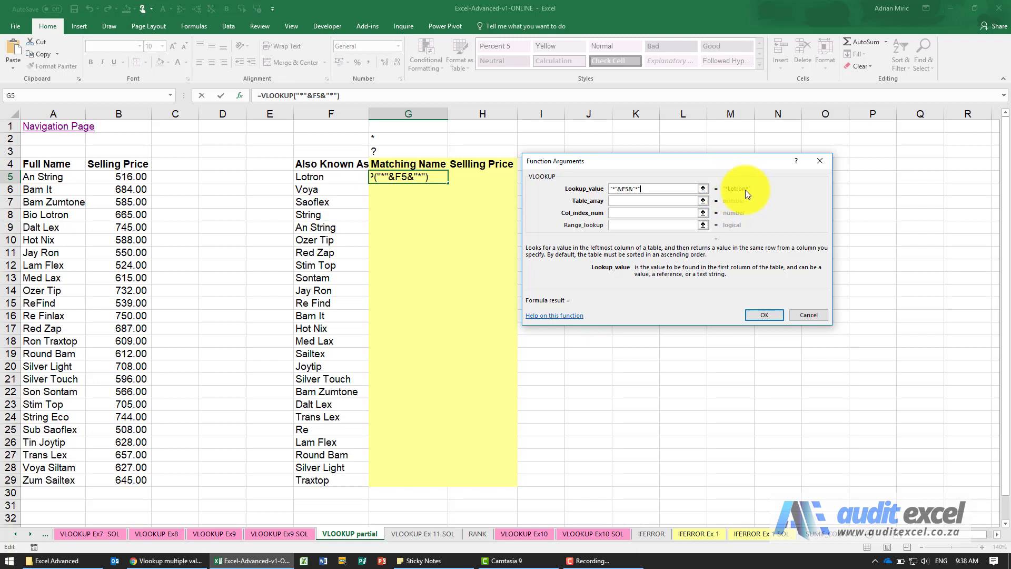
mouse_move(728, 198)
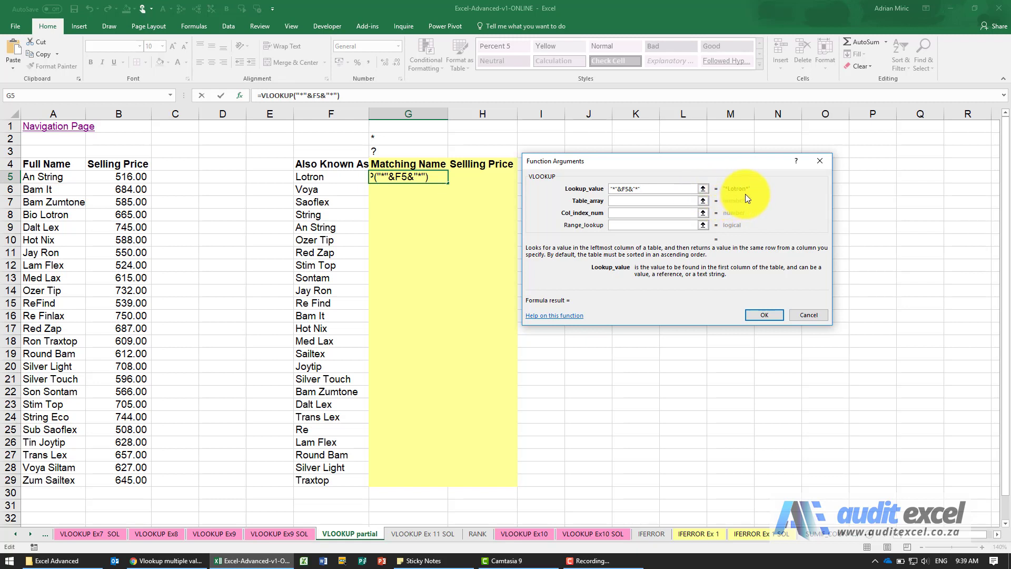
Complete it with table A5:B29, column 1 and FALSE, returning full names down G5:G29.
left_click(651, 200)
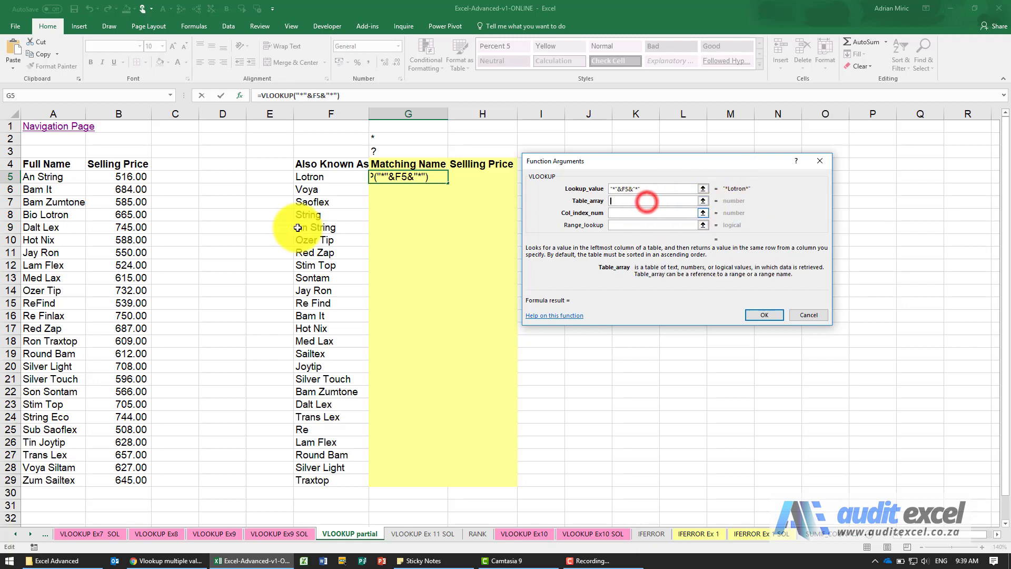
left_click(51, 176)
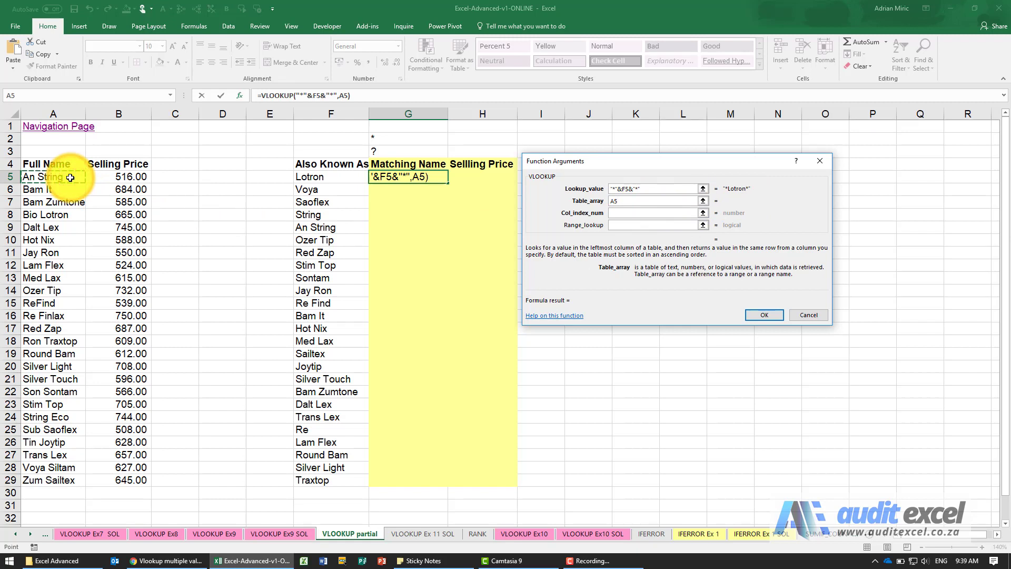
left_click_drag(52, 177, 118, 480)
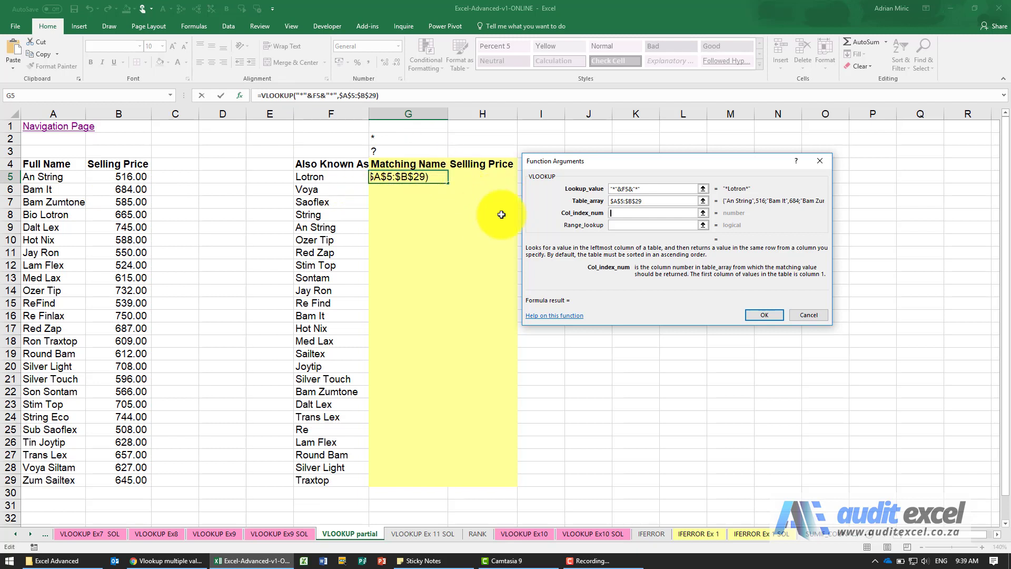
type("1")
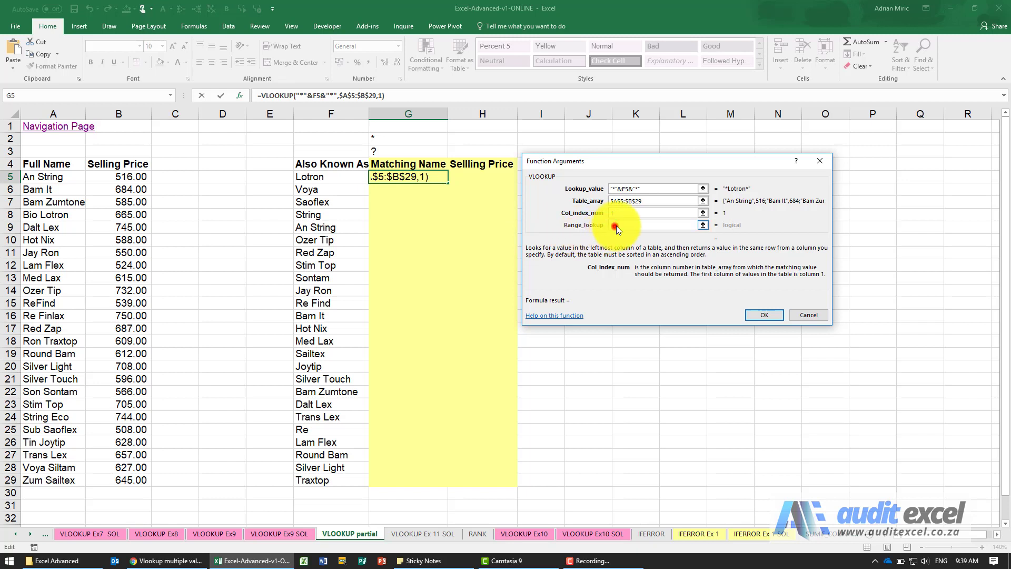
type("false")
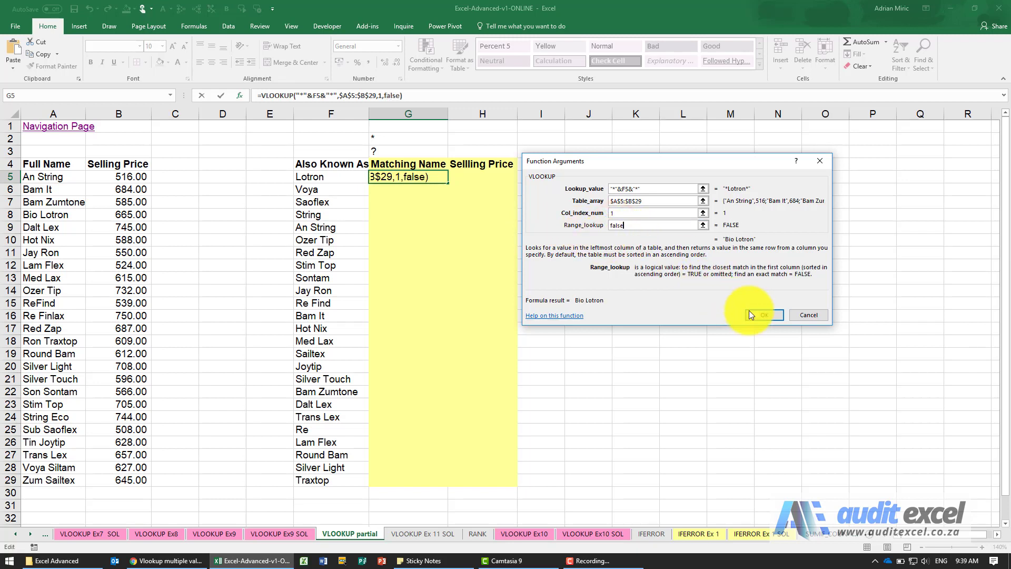
left_click(764, 315)
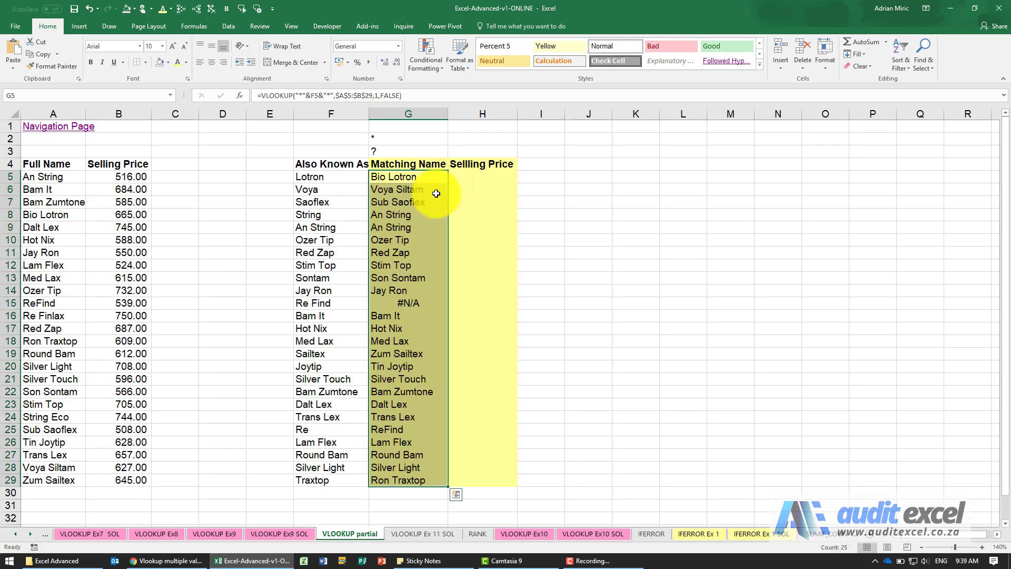
left_click(399, 188)
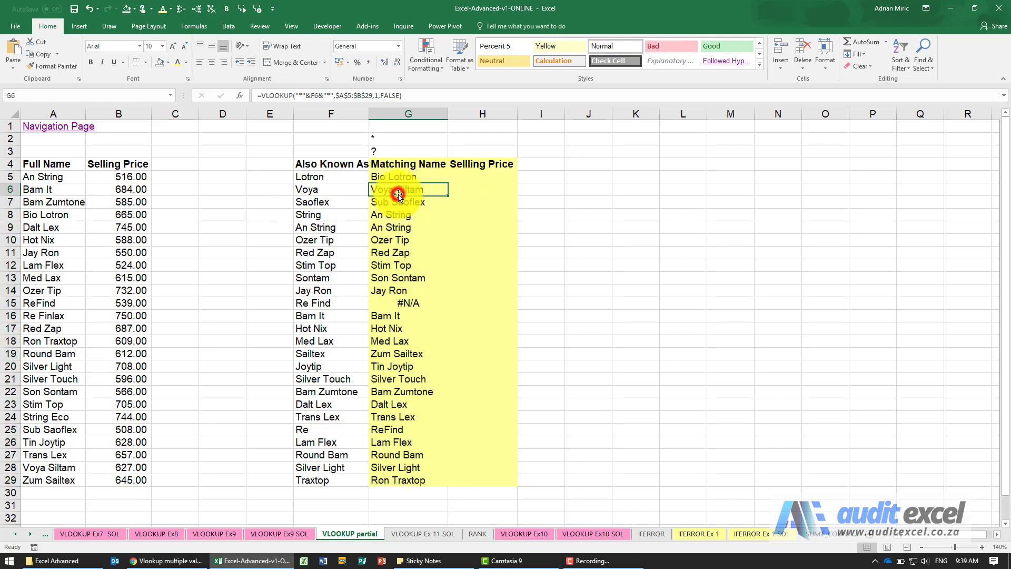
left_click(408, 203)
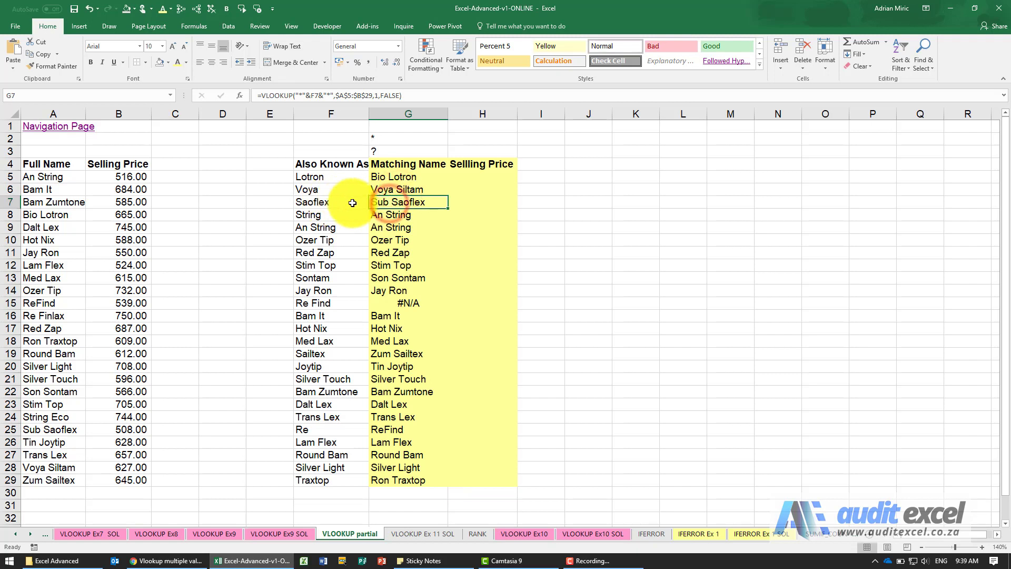
left_click(407, 214)
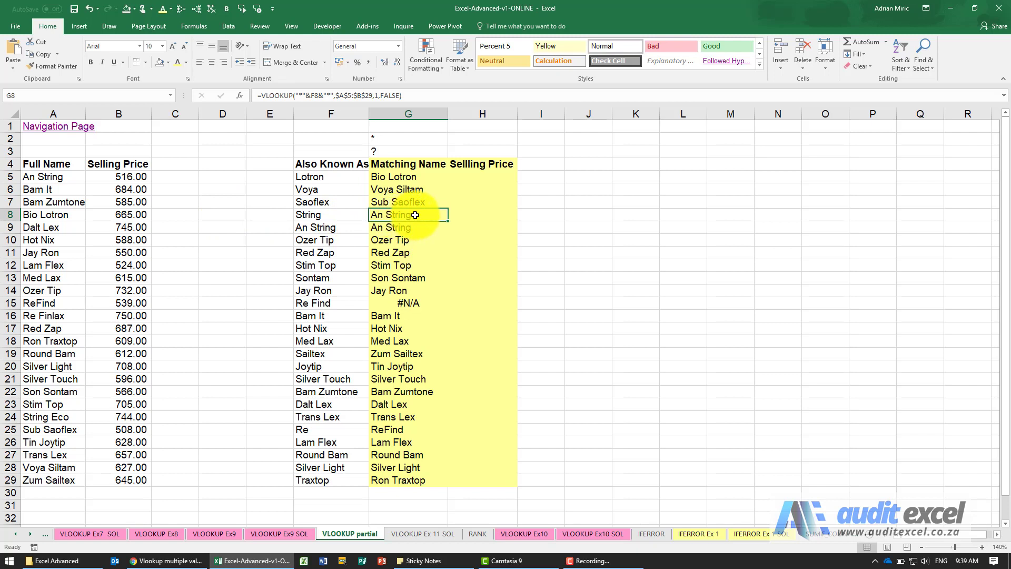
left_click(309, 214)
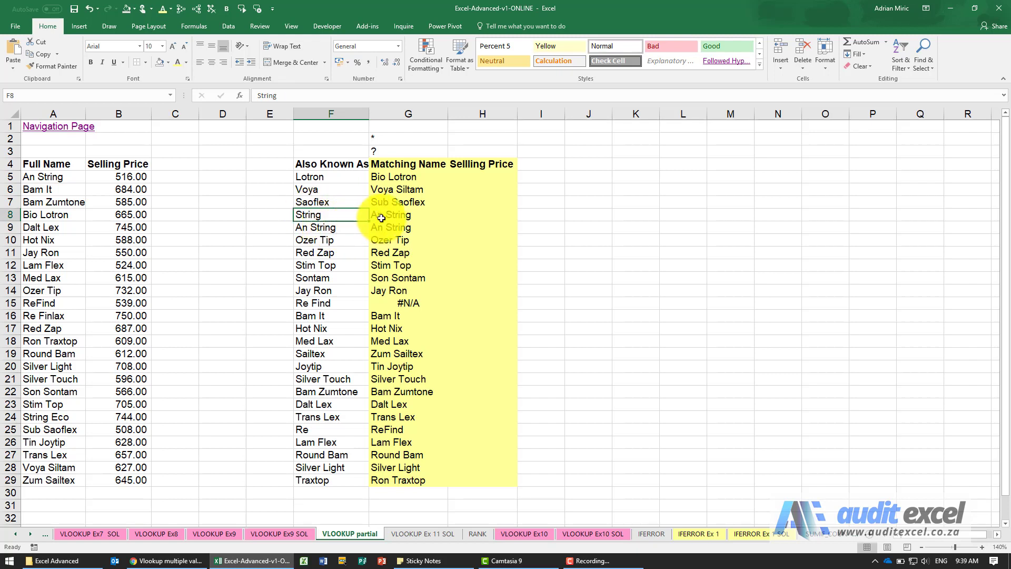
left_click(407, 214)
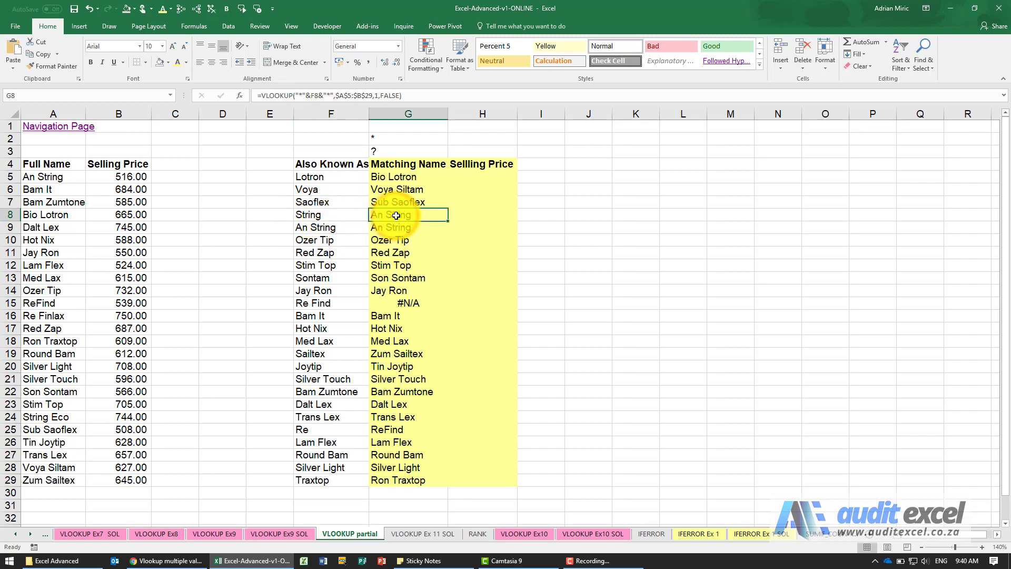
left_click(408, 227)
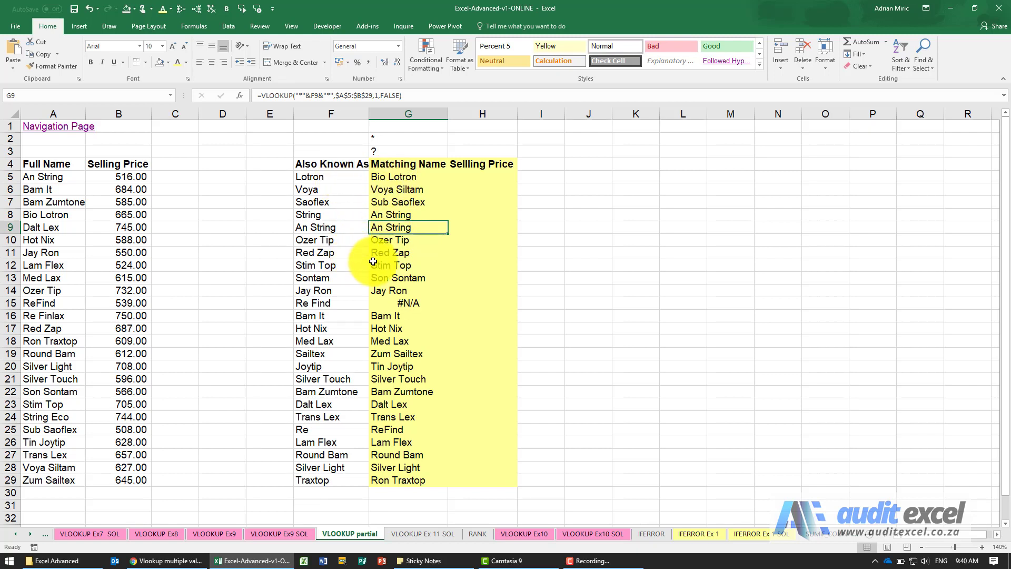
left_click(408, 303)
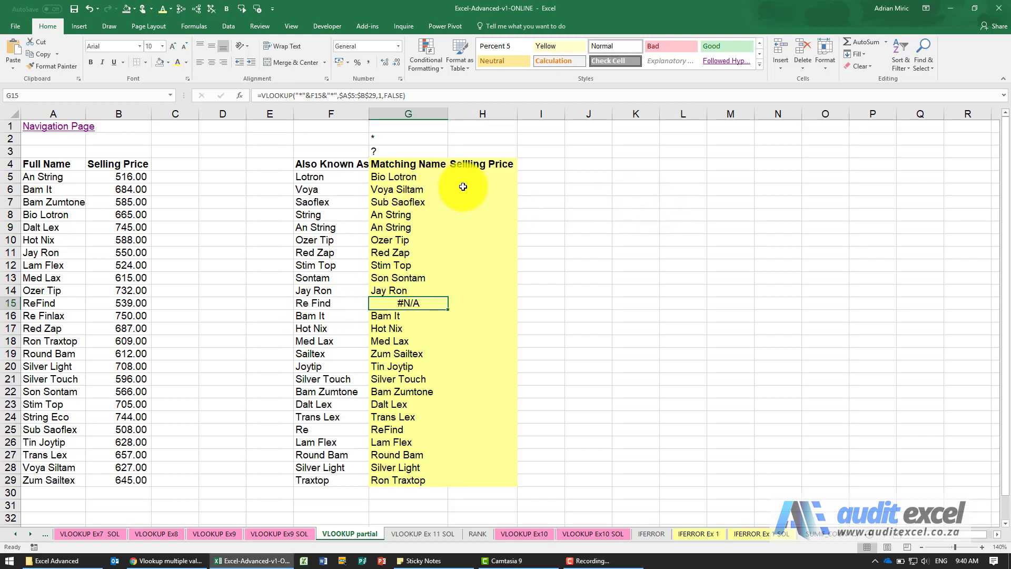
Start a VLOOKUP in H5 with lookup value "*"&F5&"*".
left_click(481, 176)
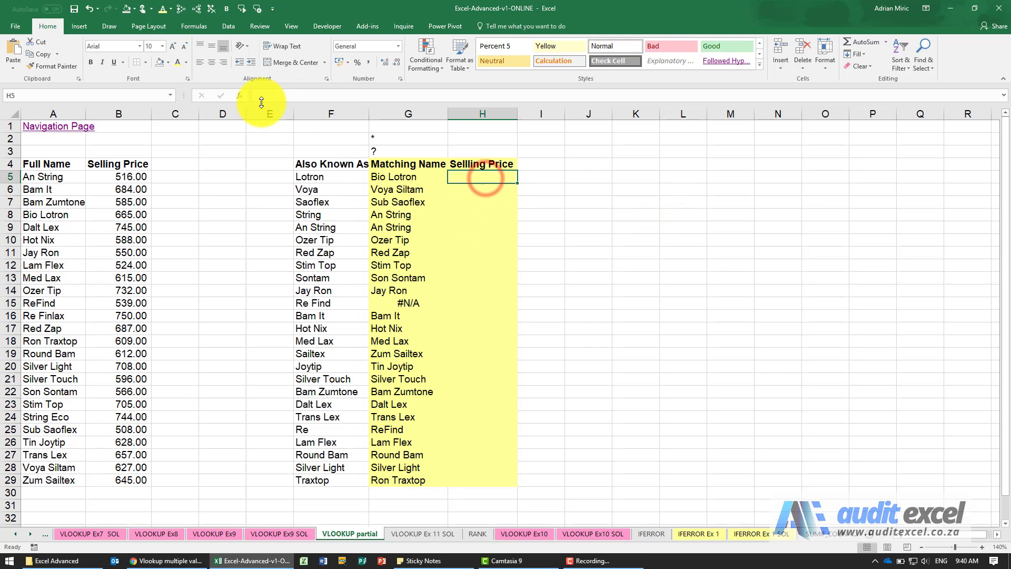
left_click(239, 95)
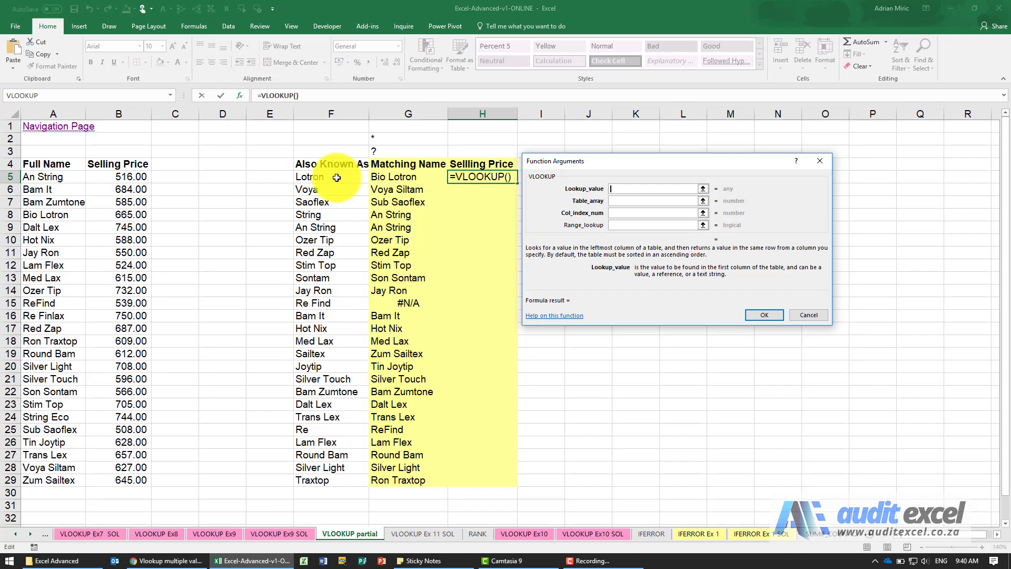
left_click(311, 177)
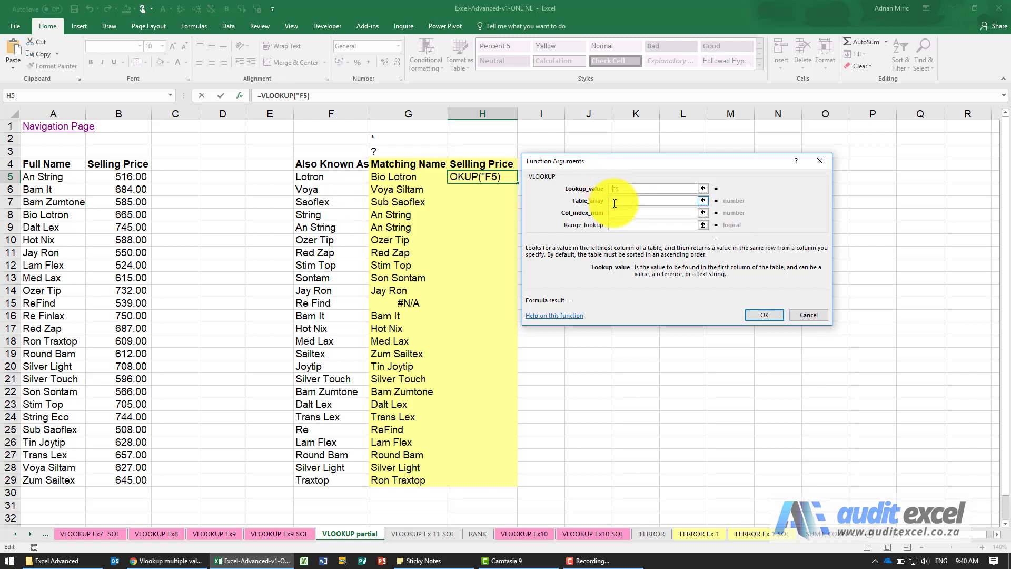
type("*\"")
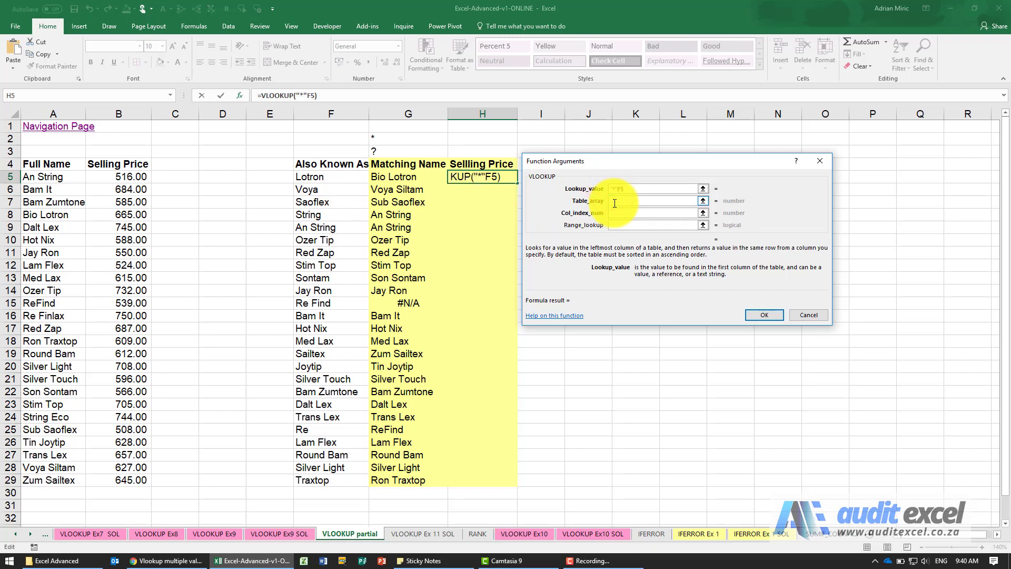
type("&F5&")
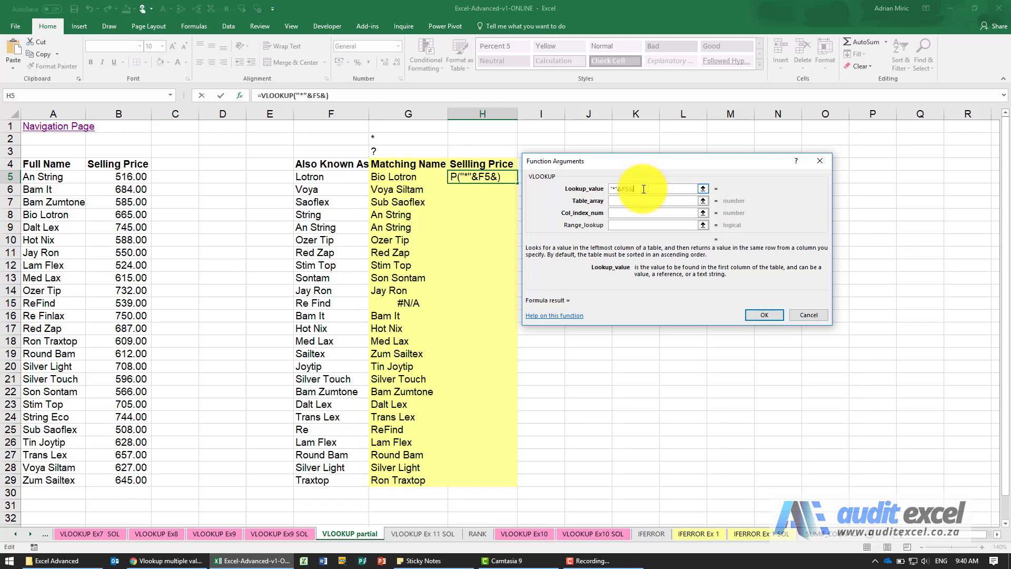
type("\"*\"")
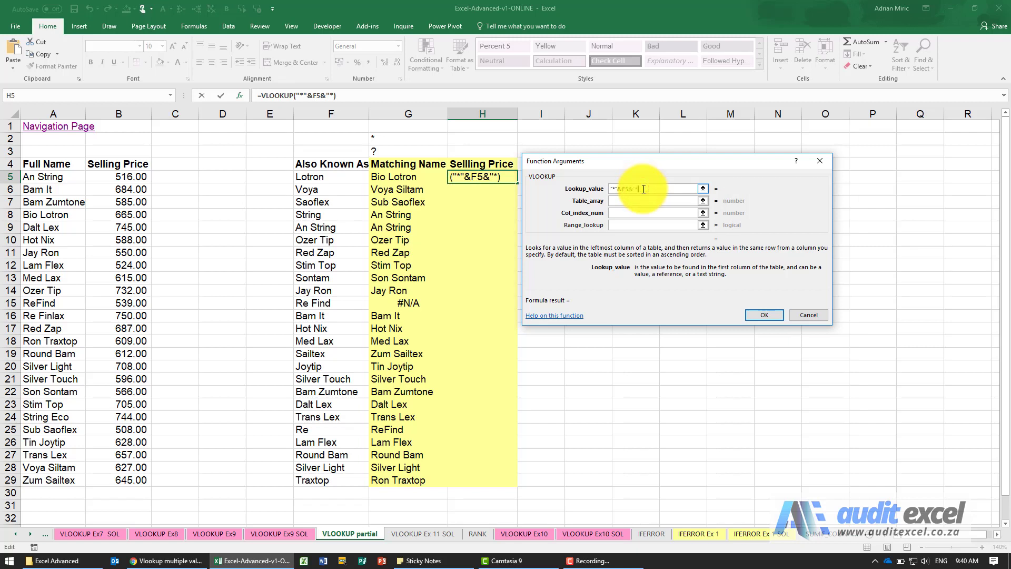
Complete it with table A5:B29, column 2 and FALSE, returning prices down H5:H29.
left_click(653, 201)
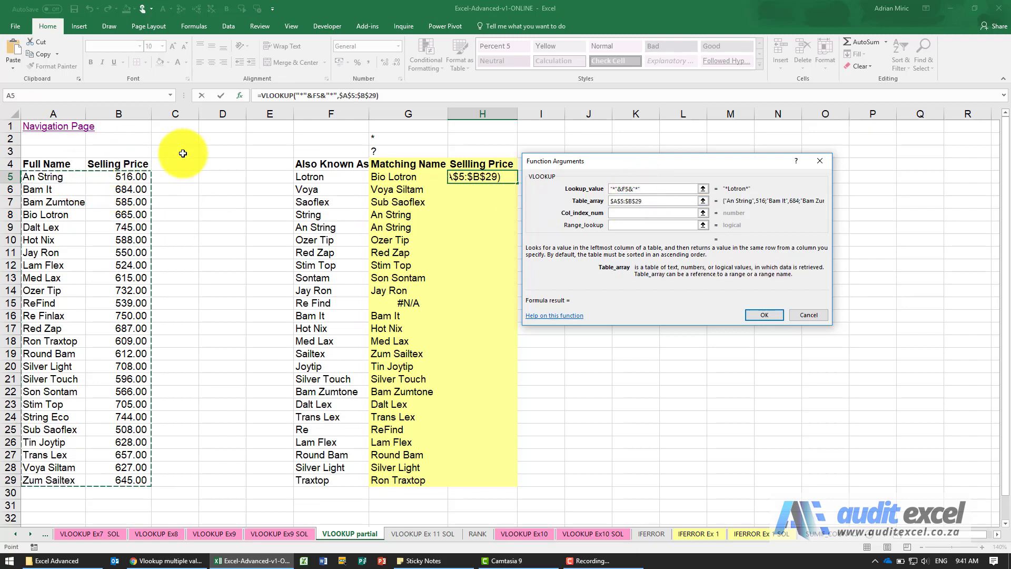
left_click(651, 212)
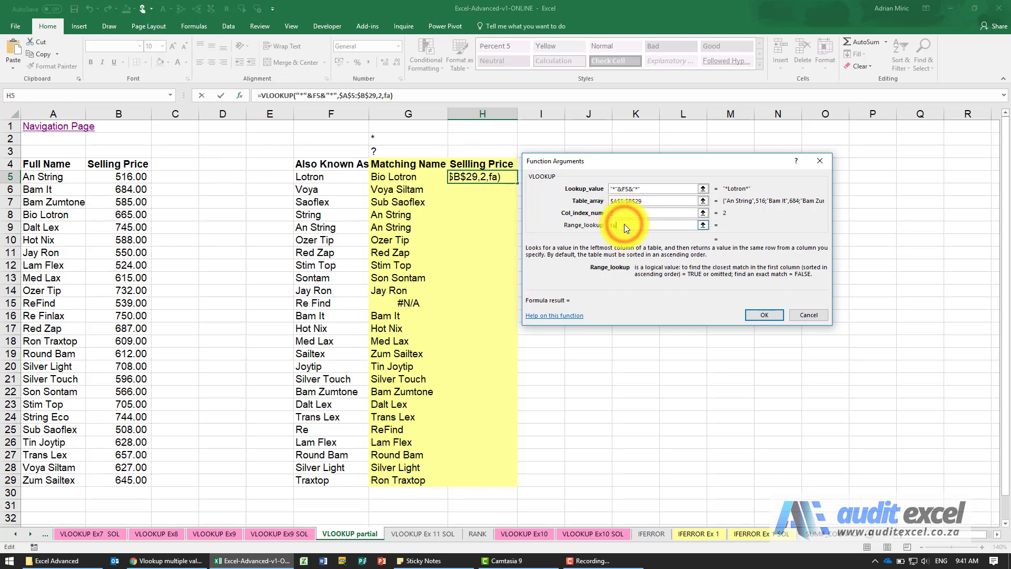
type("false")
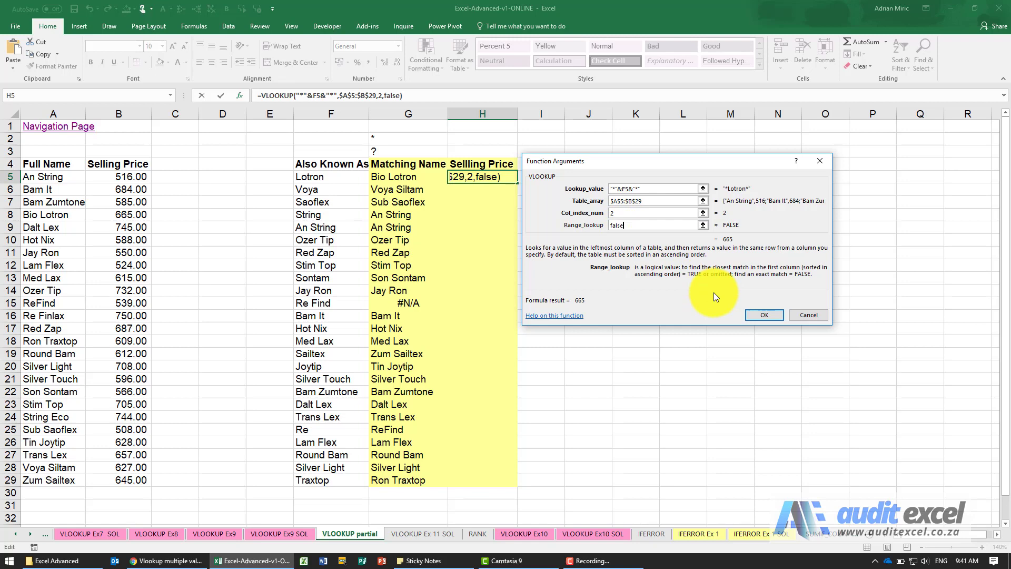
left_click(764, 315)
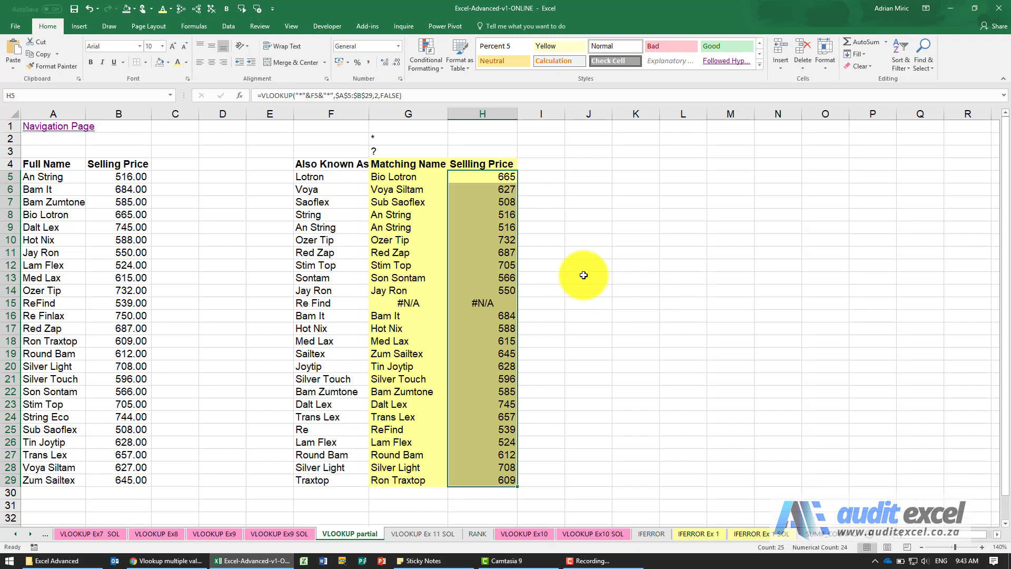
mouse_move(446, 216)
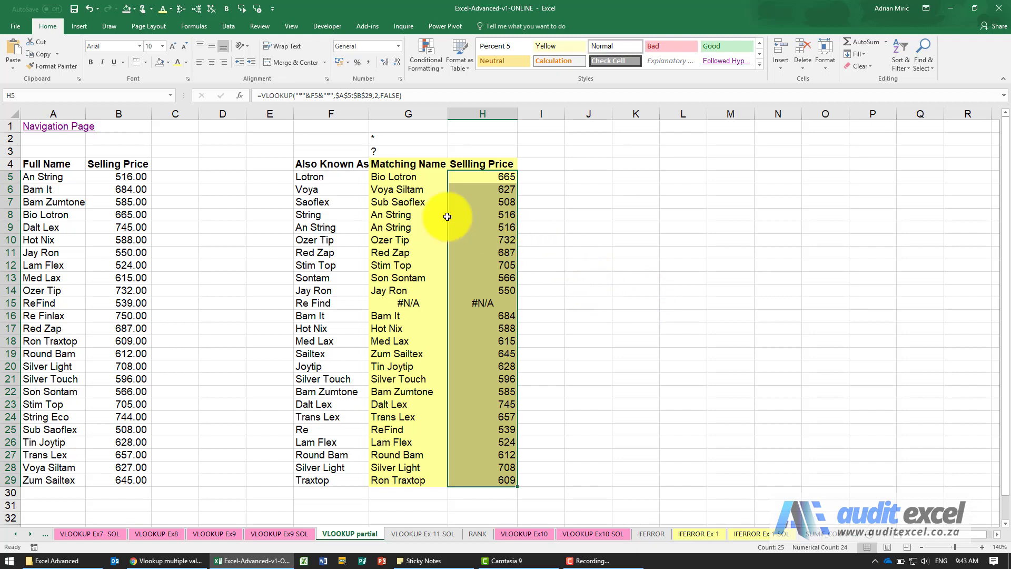
left_click(407, 176)
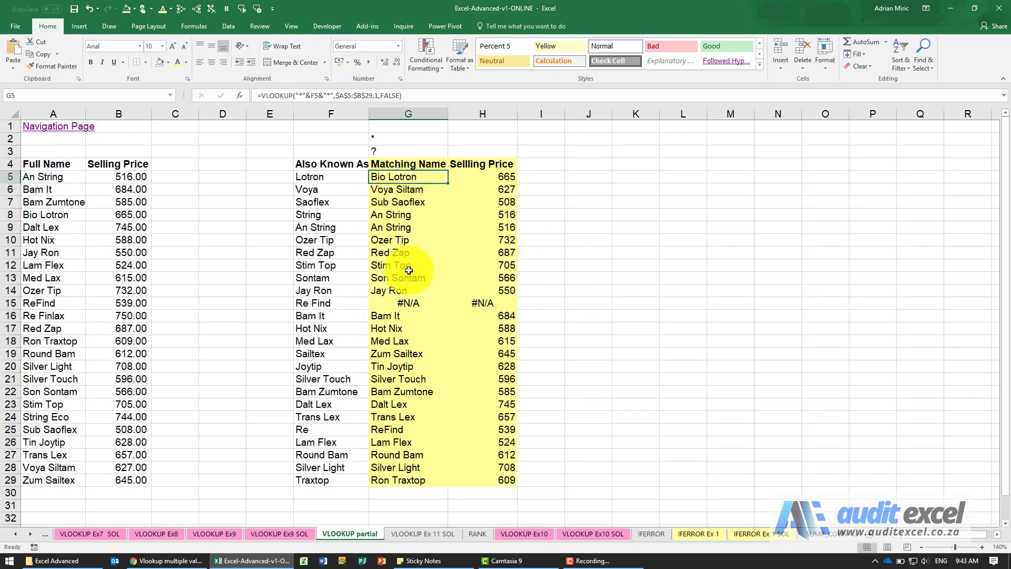
left_click(481, 303)
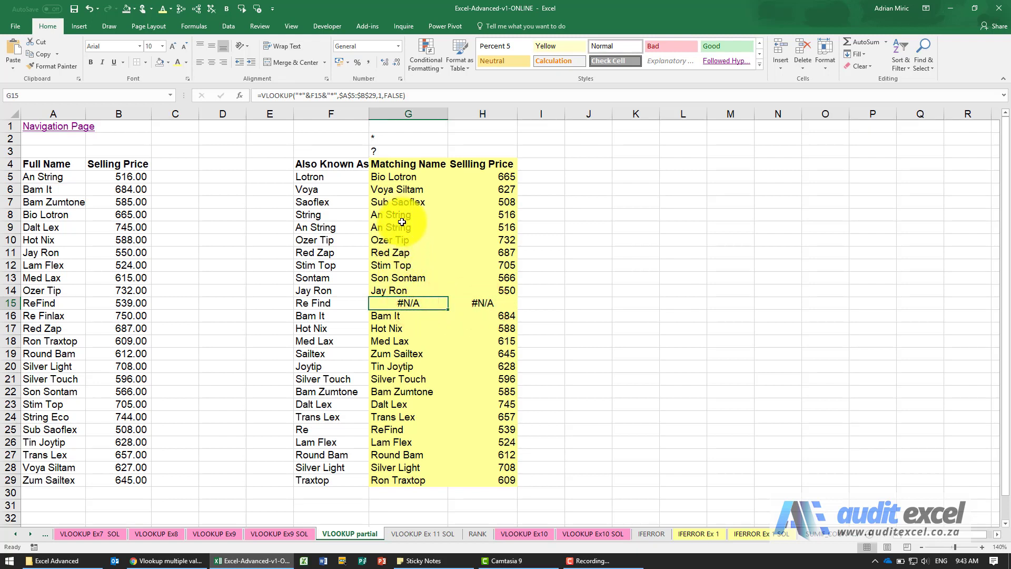
left_click(409, 215)
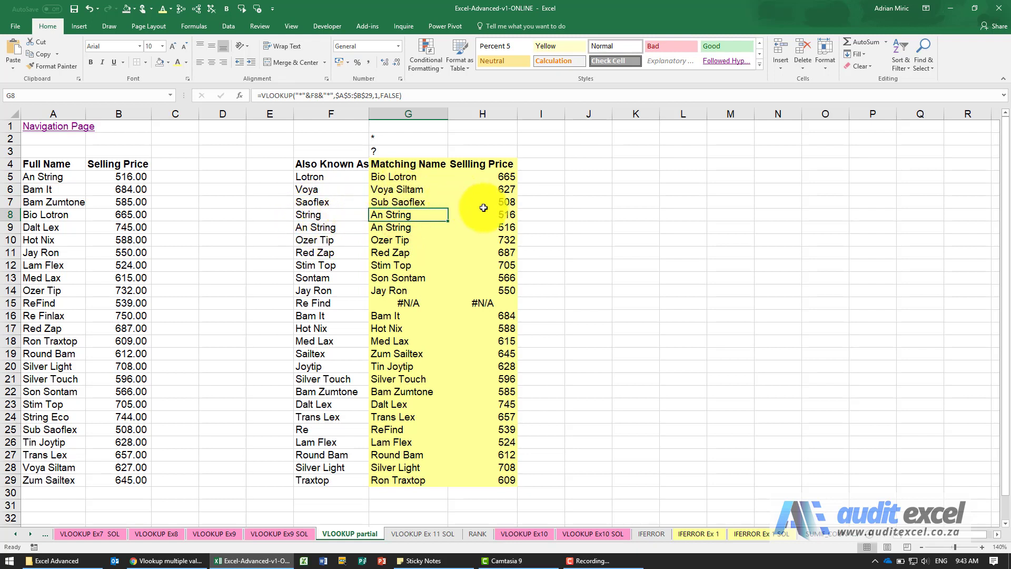
mouse_move(371, 240)
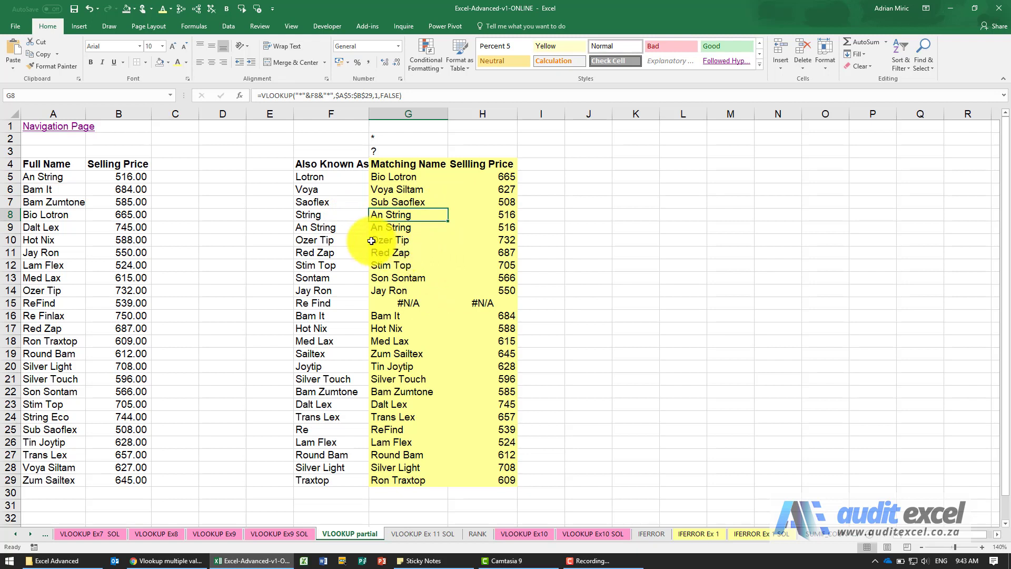
left_click(330, 214)
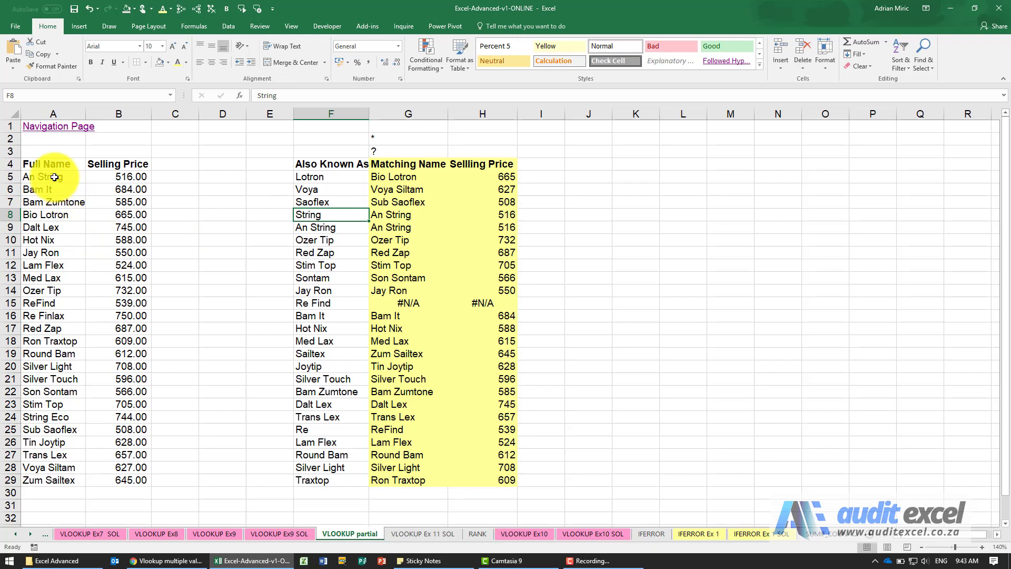
mouse_move(53, 270)
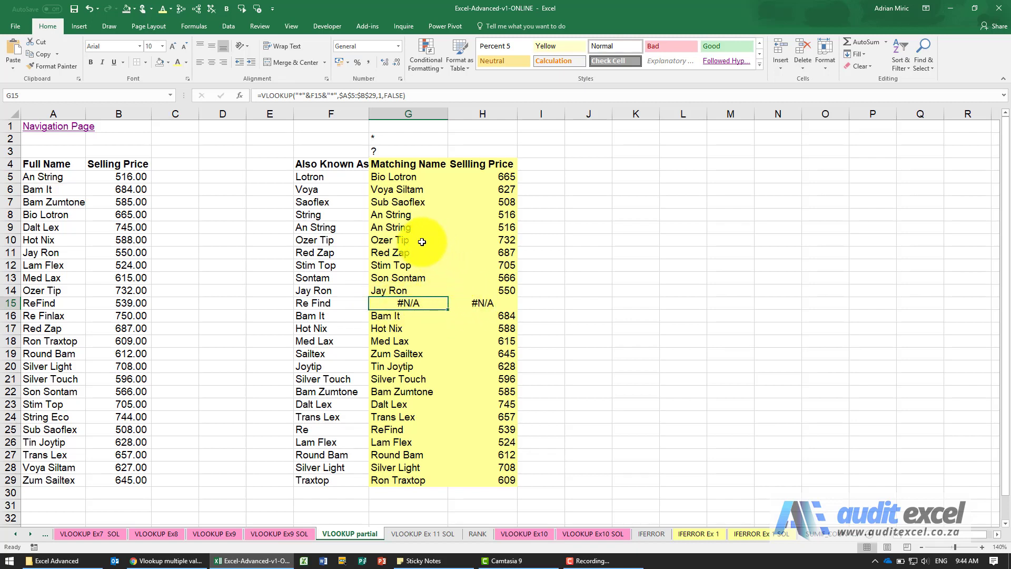
mouse_move(406, 180)
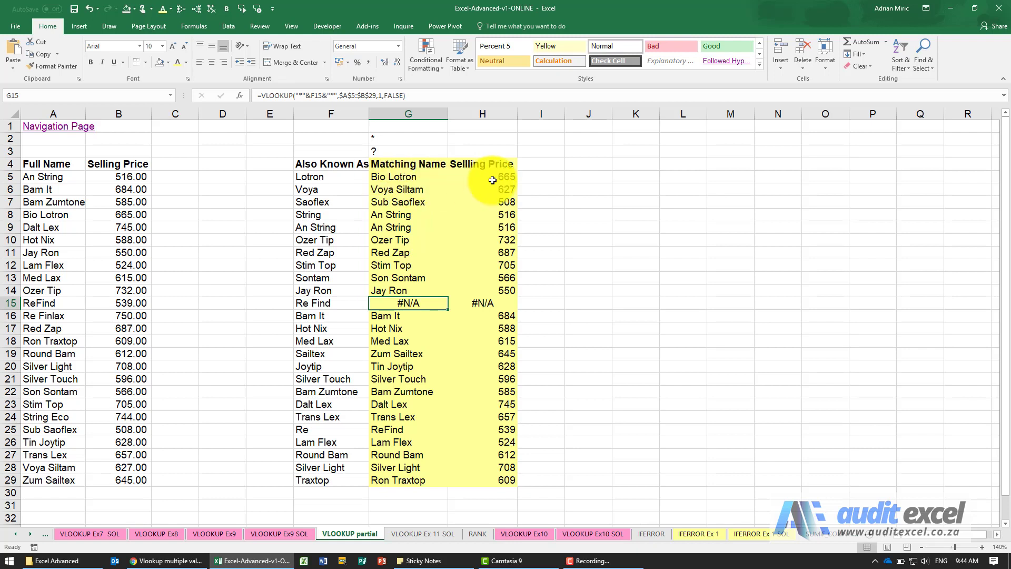
mouse_move(349, 167)
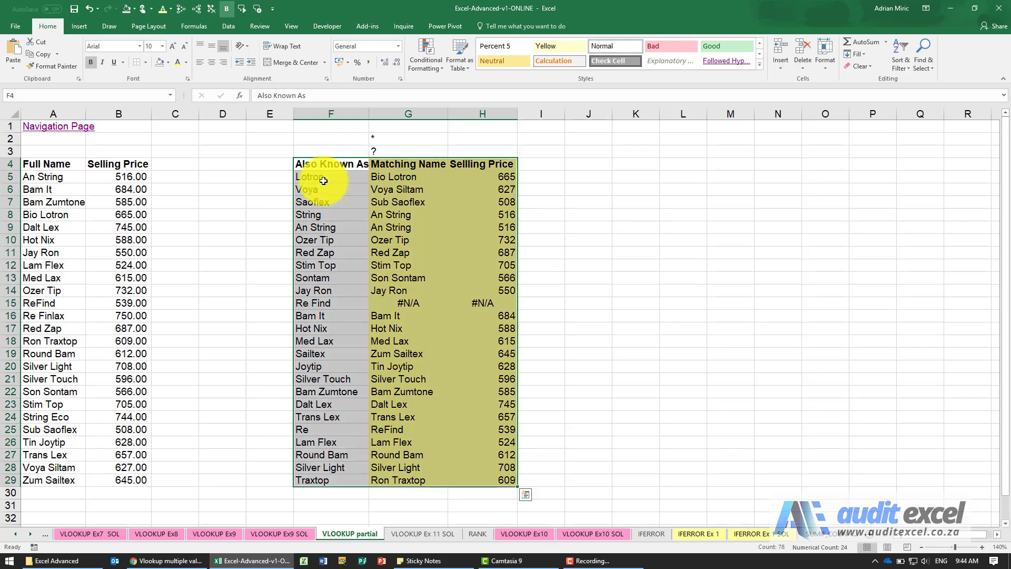
Switch on Data > Filter for the F4:H29 lookup table.
left_click(226, 26)
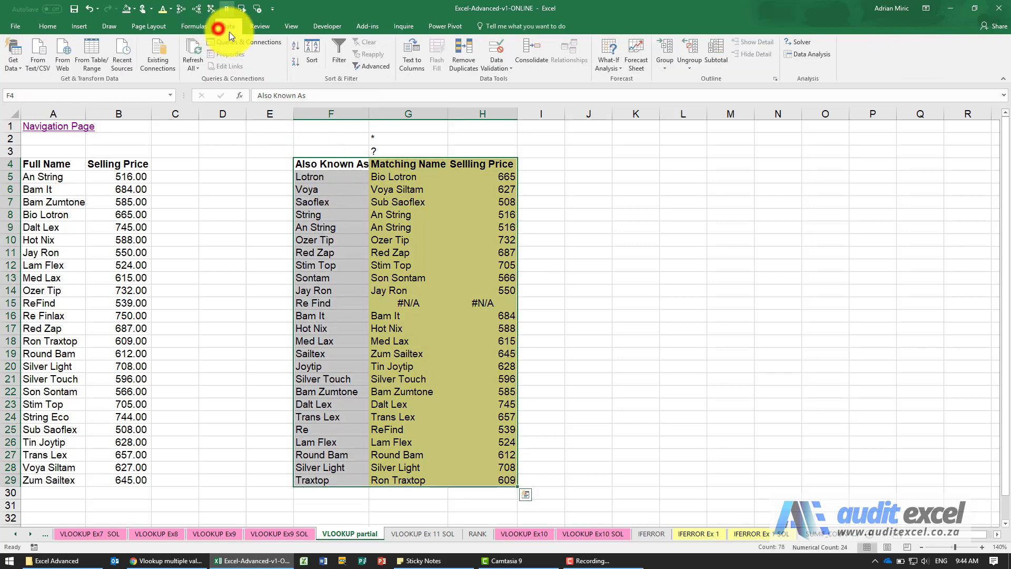
left_click(338, 50)
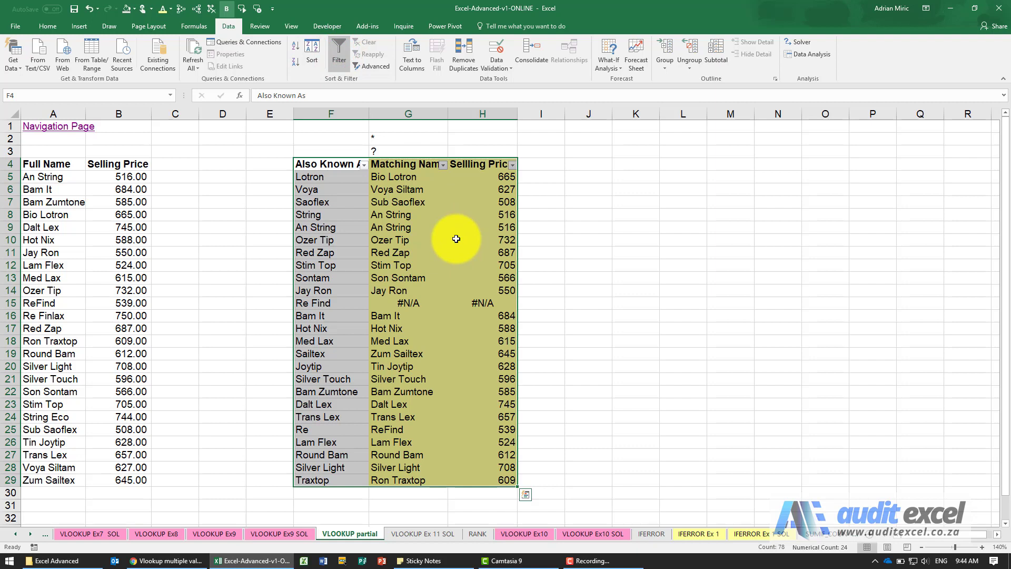